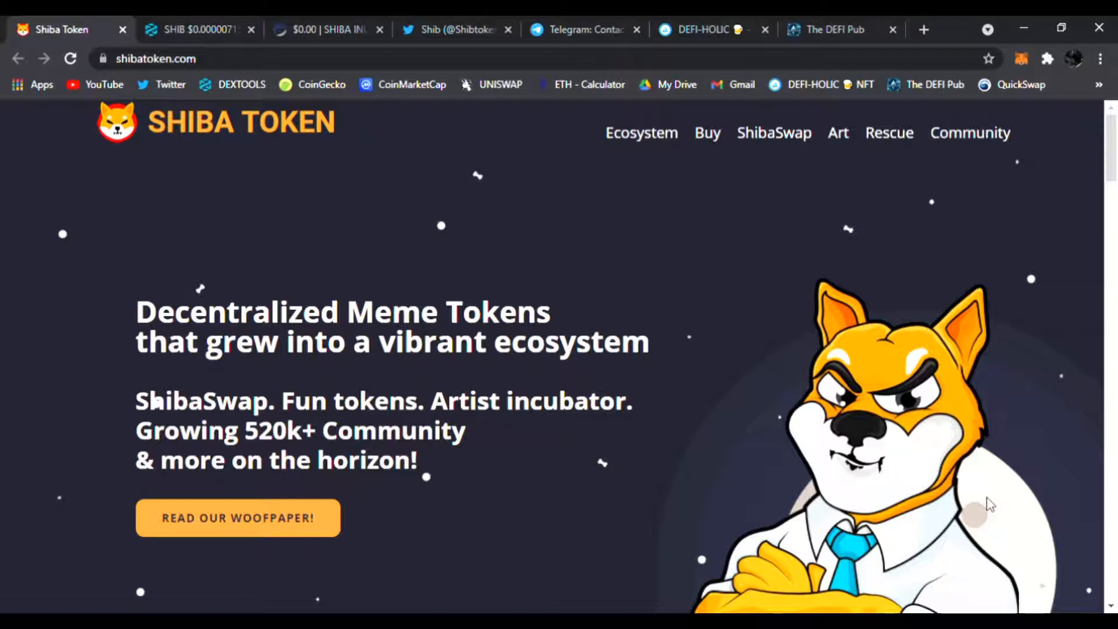
{"action": "mouse_move", "coordinate": [615, 314]}
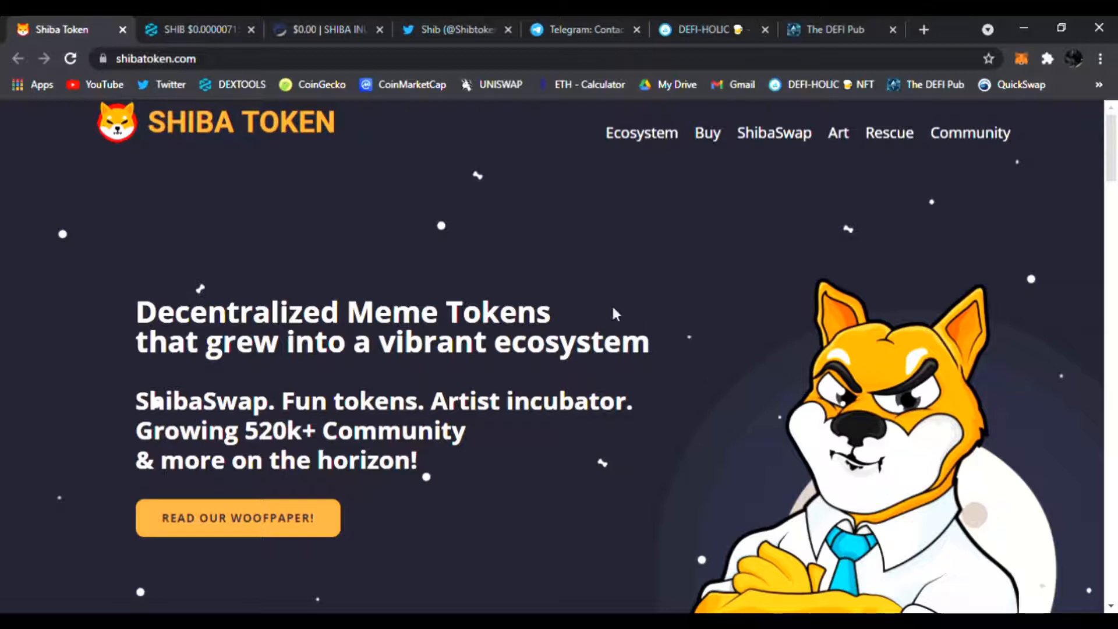
{"action": "mouse_move", "coordinate": [640, 324]}
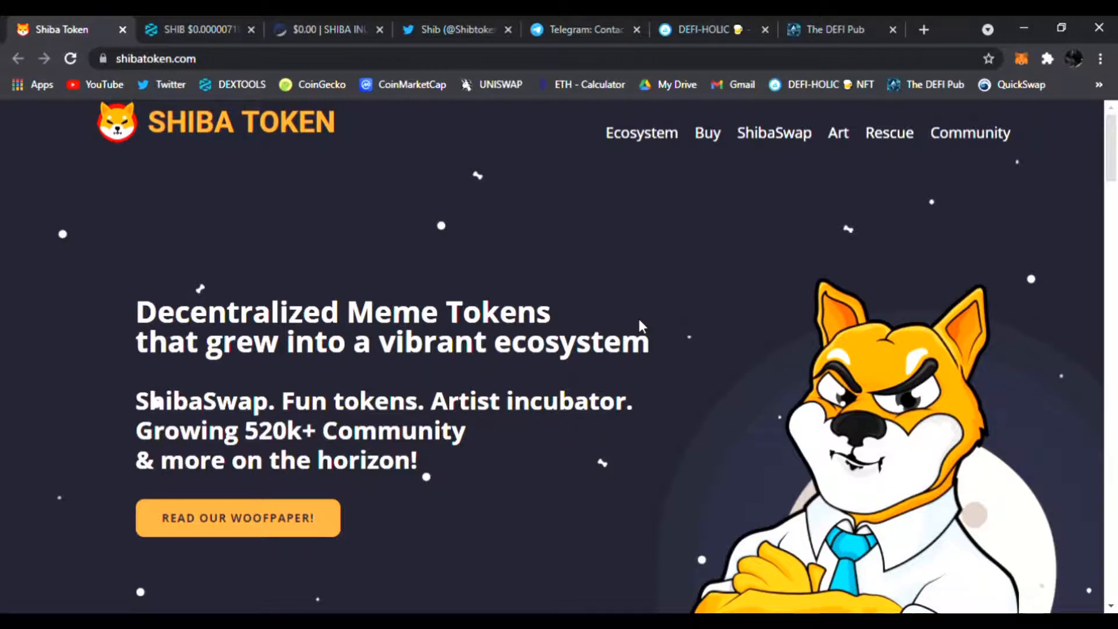
{"action": "mouse_move", "coordinate": [207, 34]}
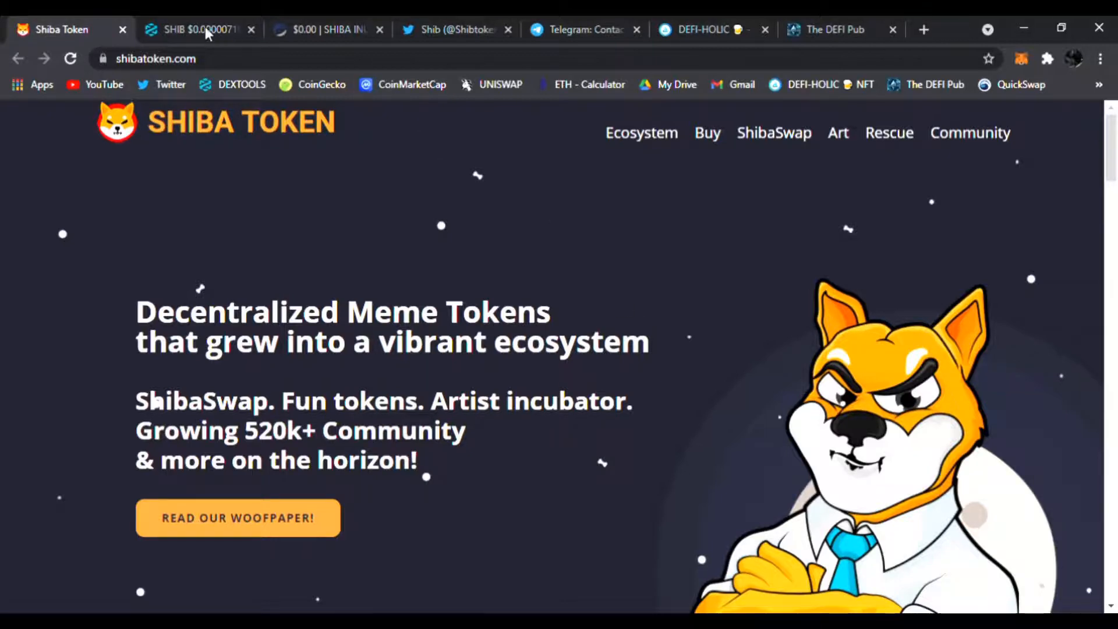
View the SHIBA INU token overview on Etherscan, with 526,972 holders and 2,004,717 transfers.
{"action": "left_click", "coordinate": [192, 30]}
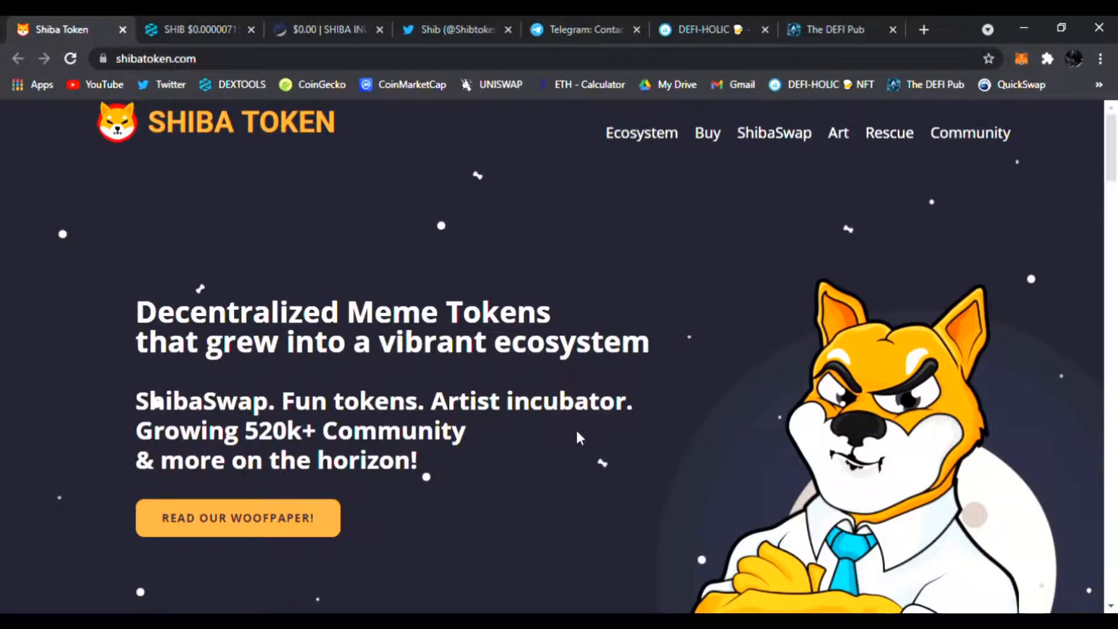
{"action": "mouse_move", "coordinate": [595, 430]}
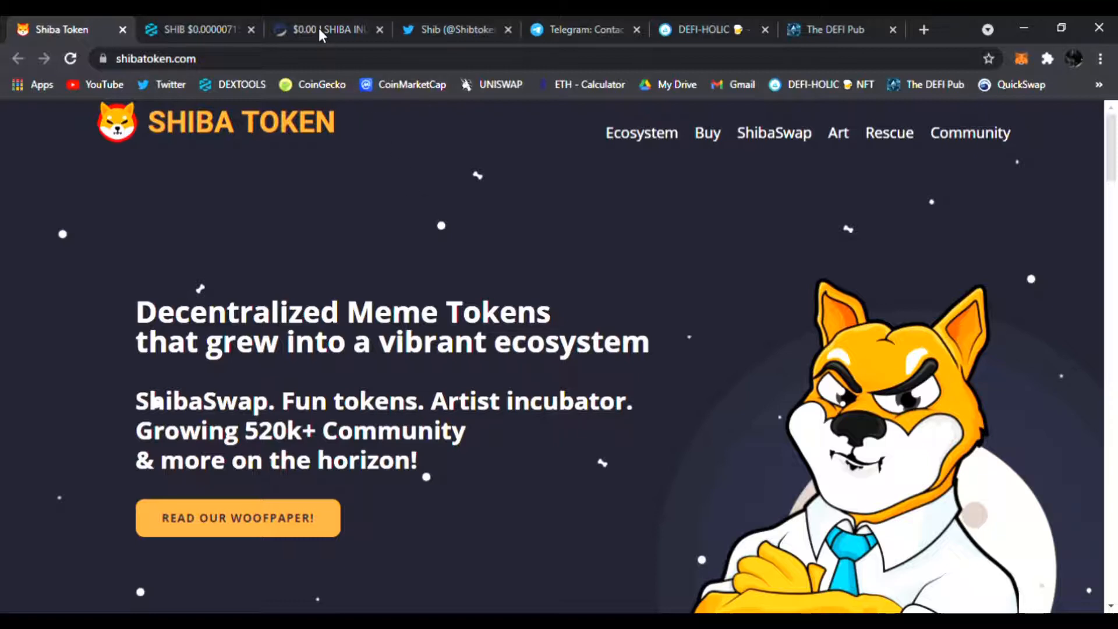
{"action": "mouse_move", "coordinate": [508, 368]}
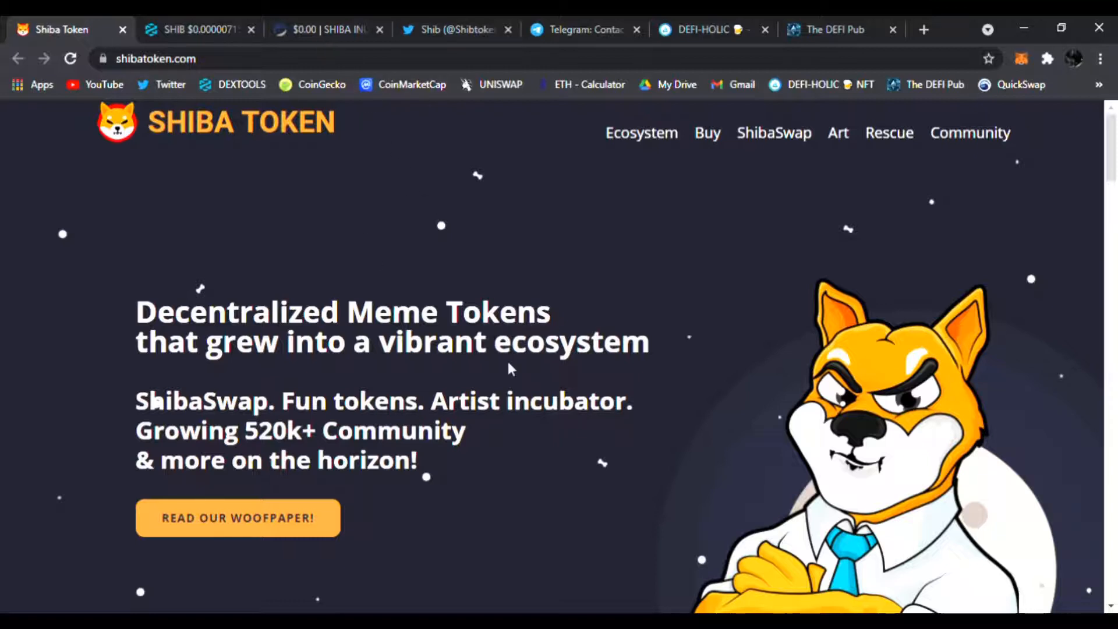
{"action": "mouse_move", "coordinate": [370, 107]}
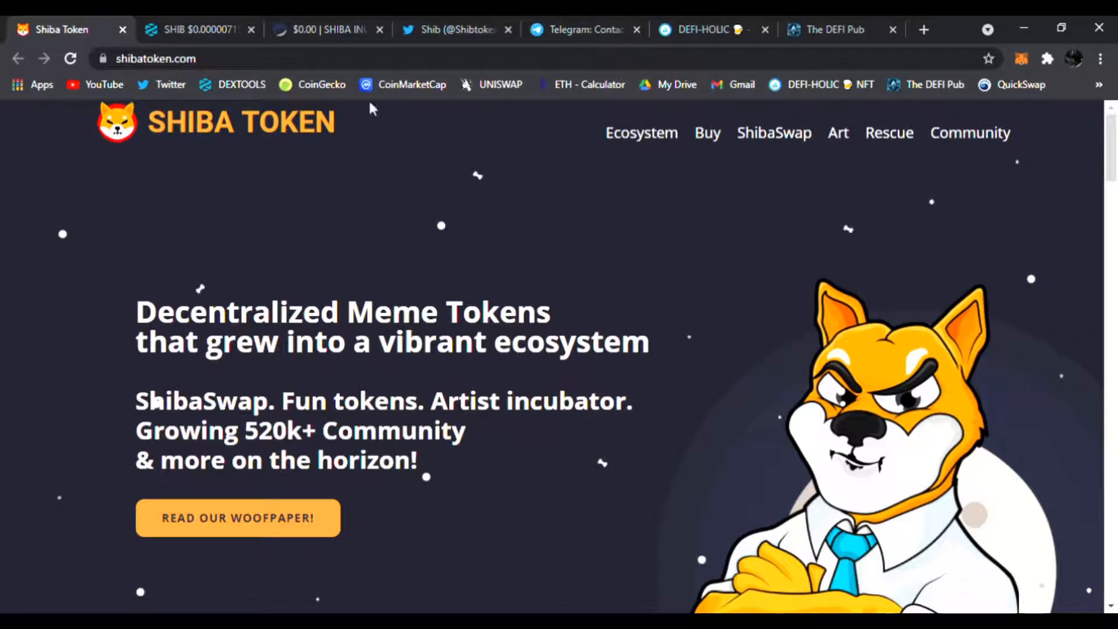
{"action": "left_click", "coordinate": [326, 29]}
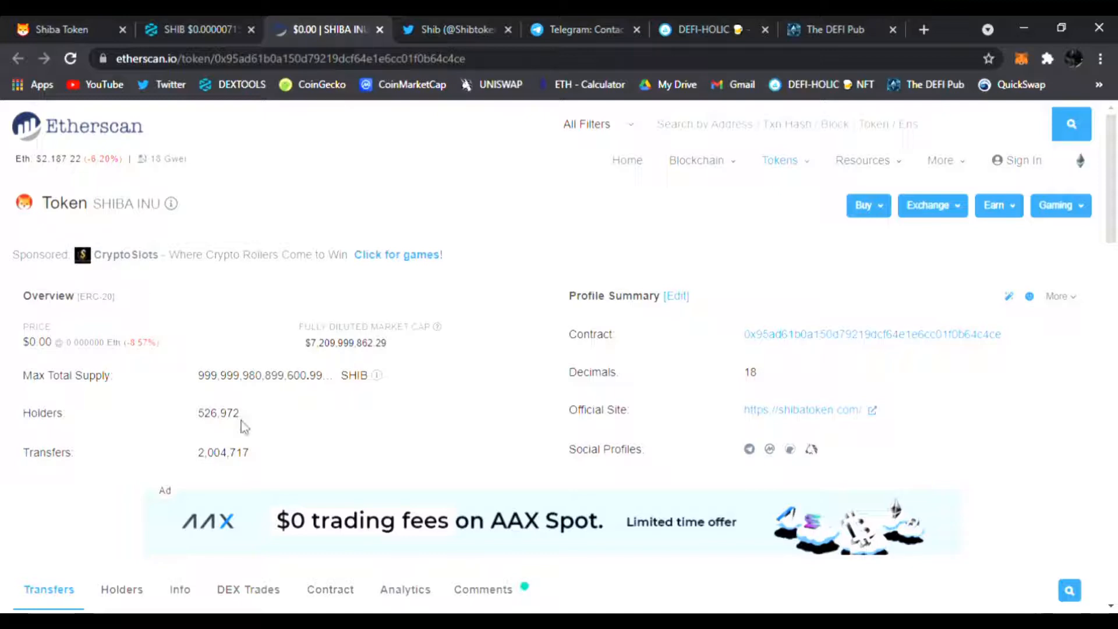
{"action": "mouse_move", "coordinate": [245, 426]}
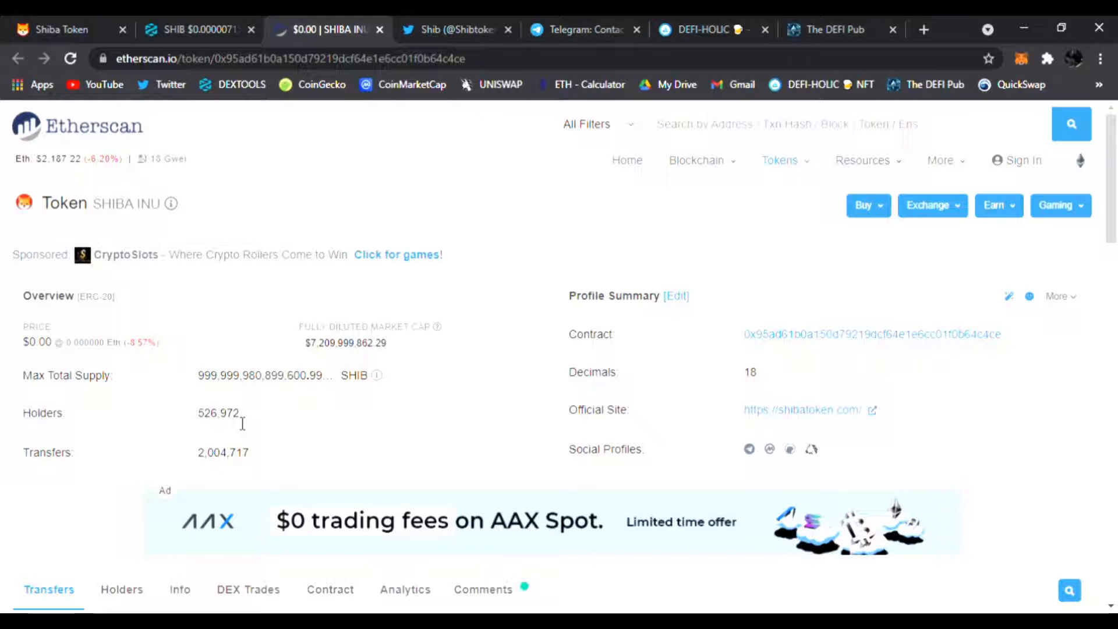
{"action": "mouse_move", "coordinate": [249, 425]}
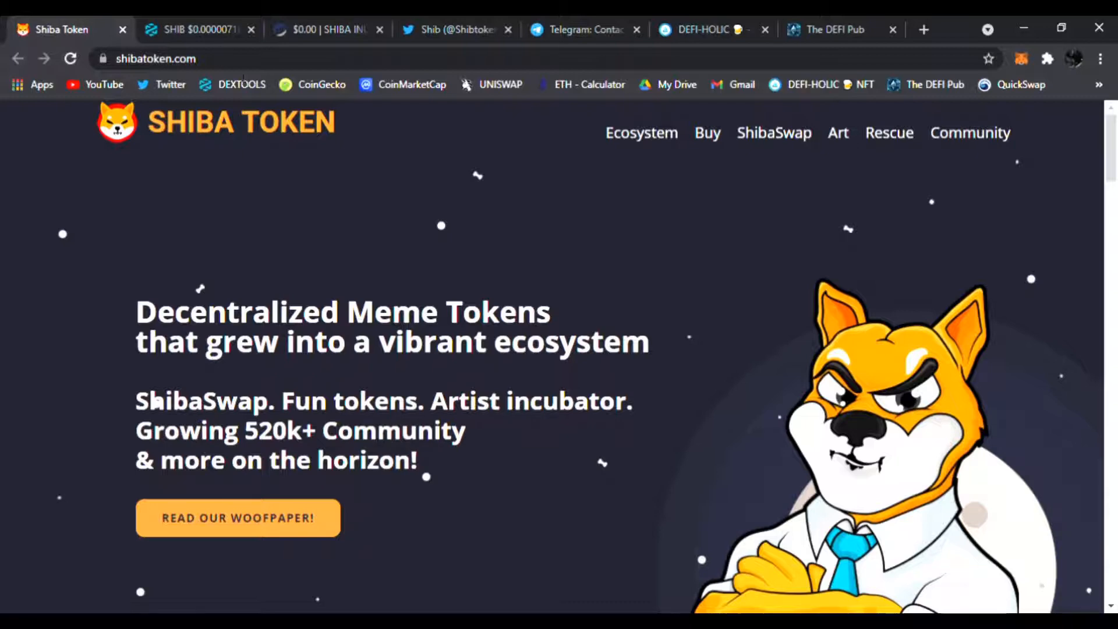
{"action": "left_click", "coordinate": [326, 29]}
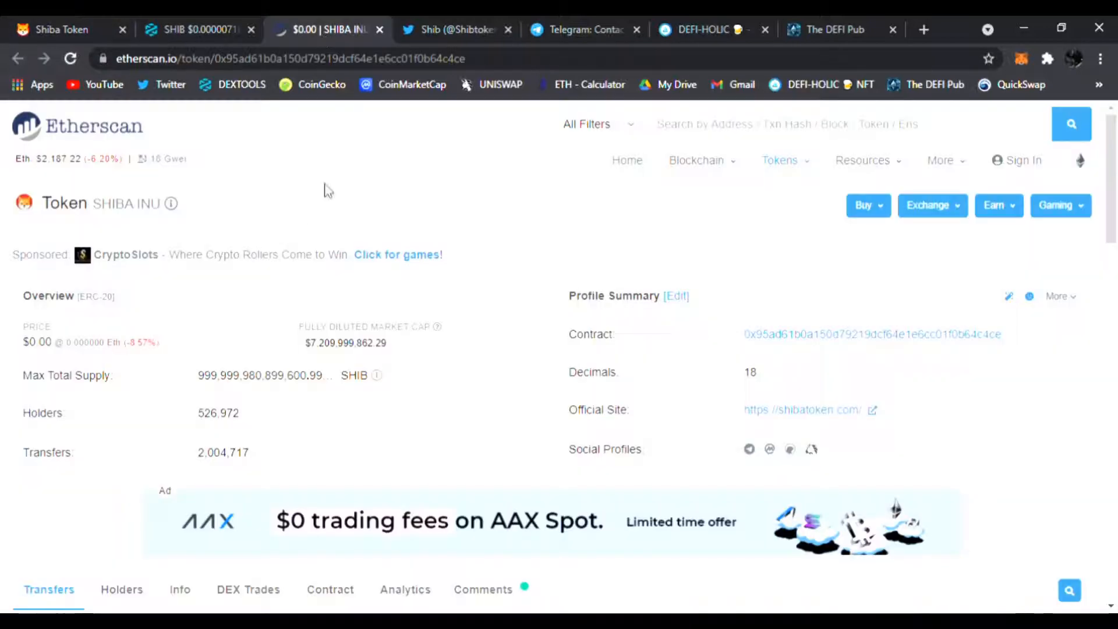
{"action": "mouse_move", "coordinate": [449, 31]}
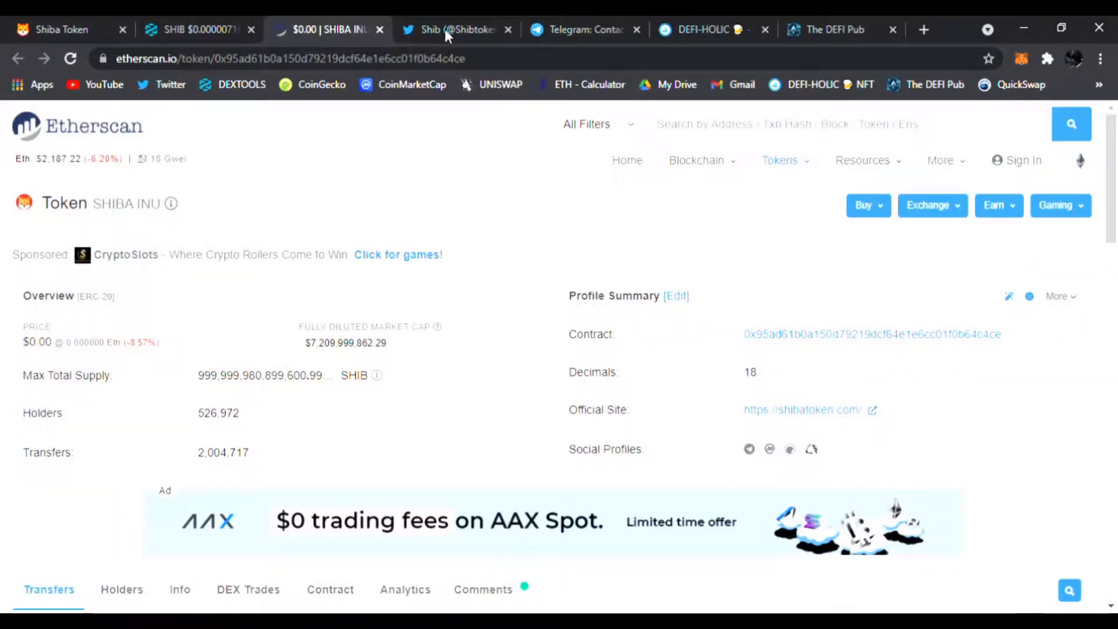
Browse Shib's verified Twitter profile, then switch to the Shiba Inu Telegram group page.
{"action": "left_click", "coordinate": [457, 29]}
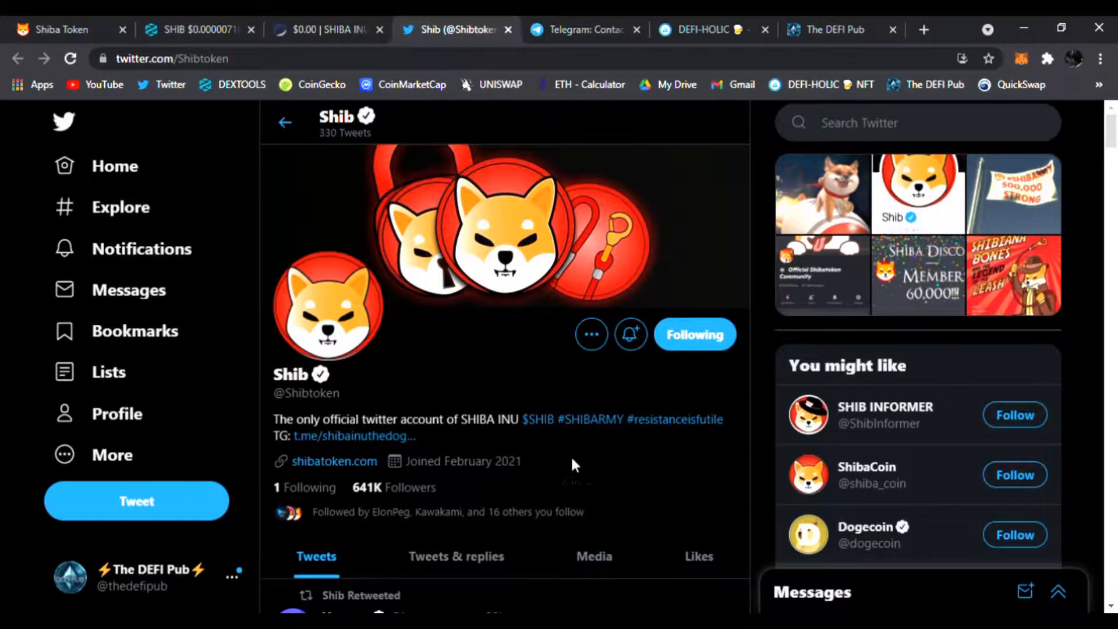
{"action": "scroll", "scroll_direction": "down", "scroll_amount": 3}
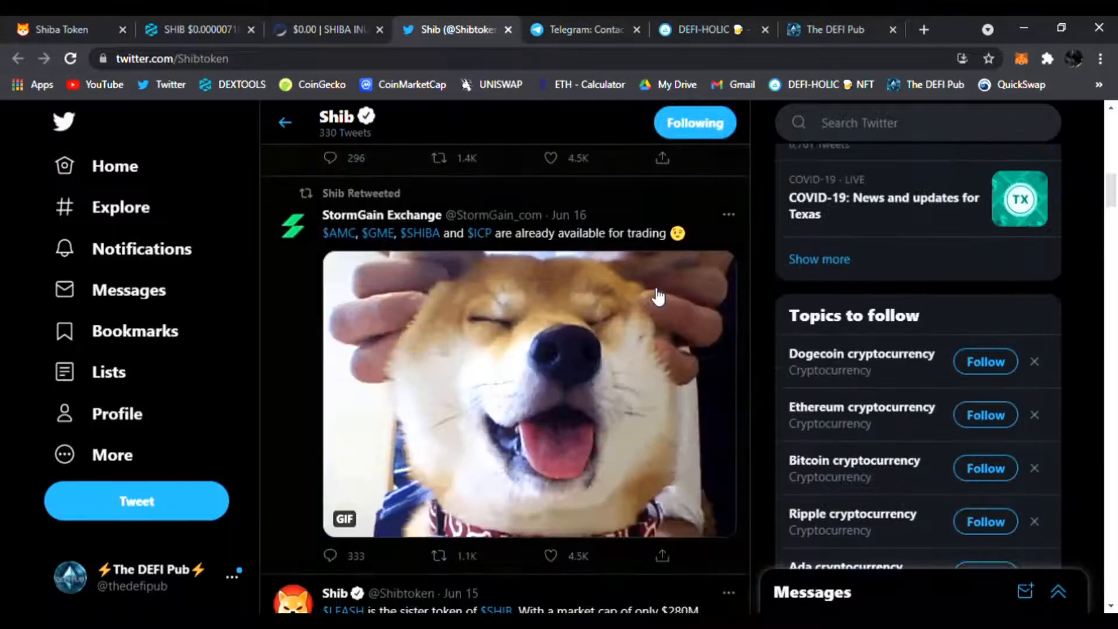
{"action": "left_click", "coordinate": [582, 29]}
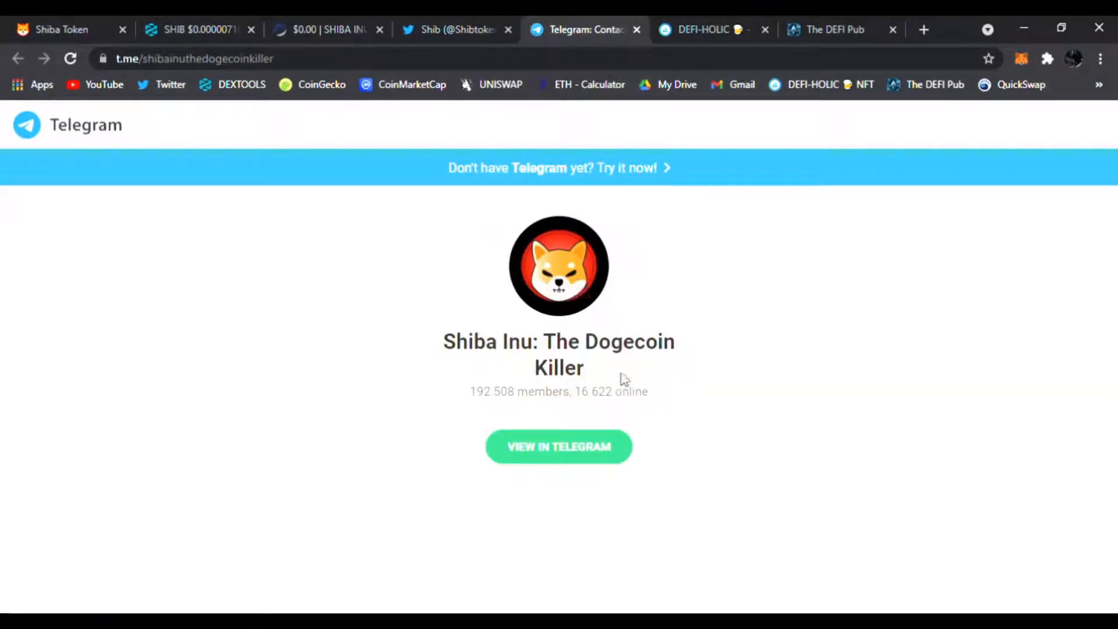
{"action": "mouse_move", "coordinate": [709, 43]}
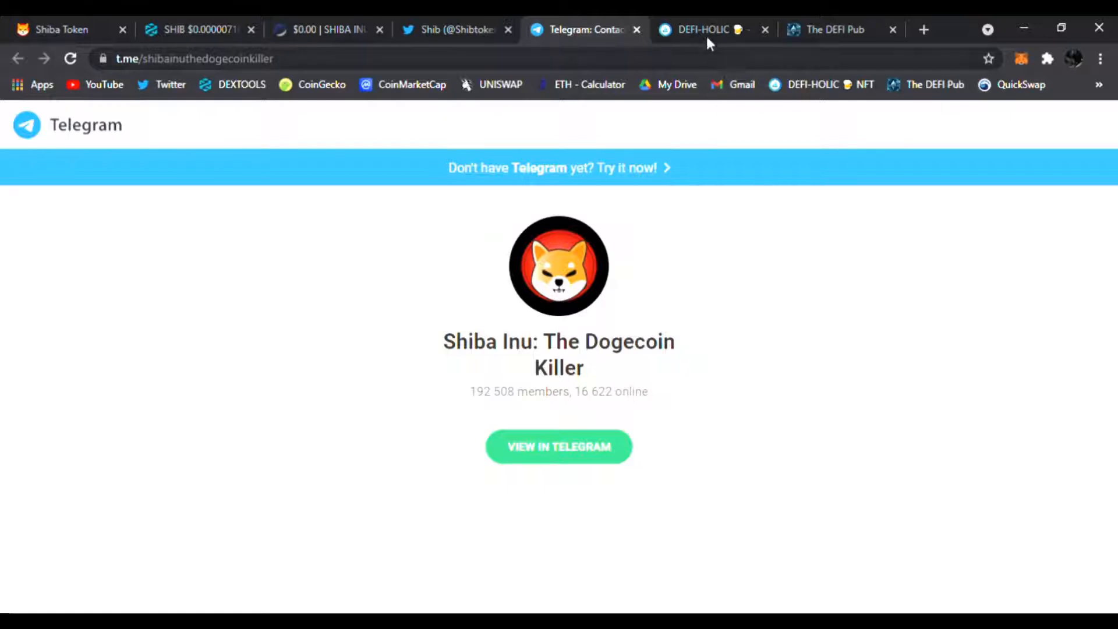
View the DEFI-HOLIC NFT listing on OpenSea at 0.1 ETH down to its Price History.
{"action": "left_click", "coordinate": [706, 30]}
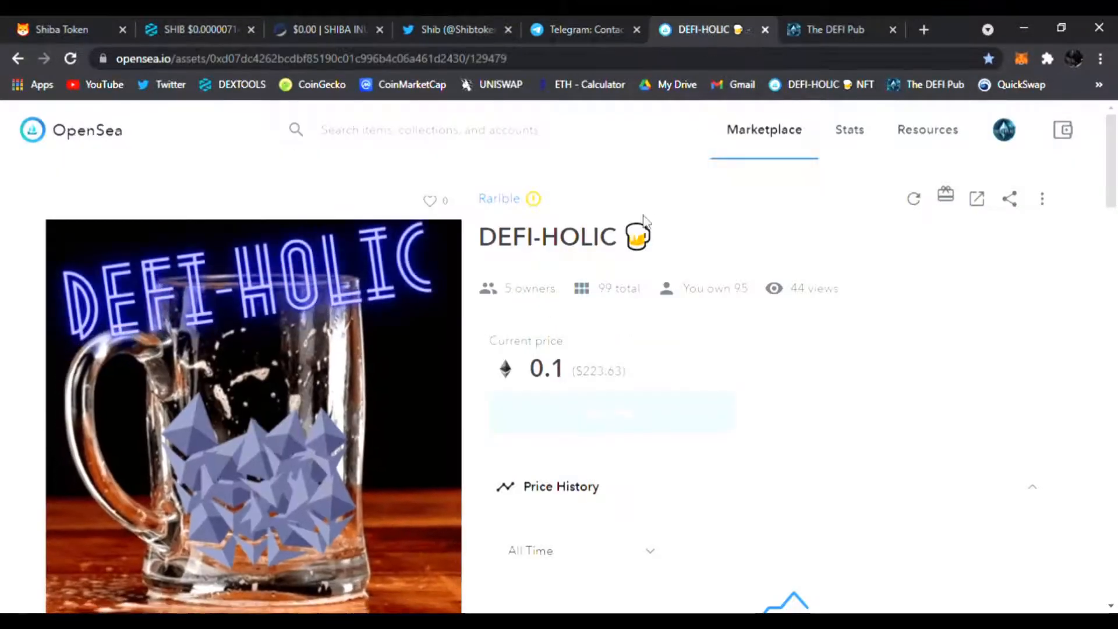
{"action": "double_click", "coordinate": [505, 237]}
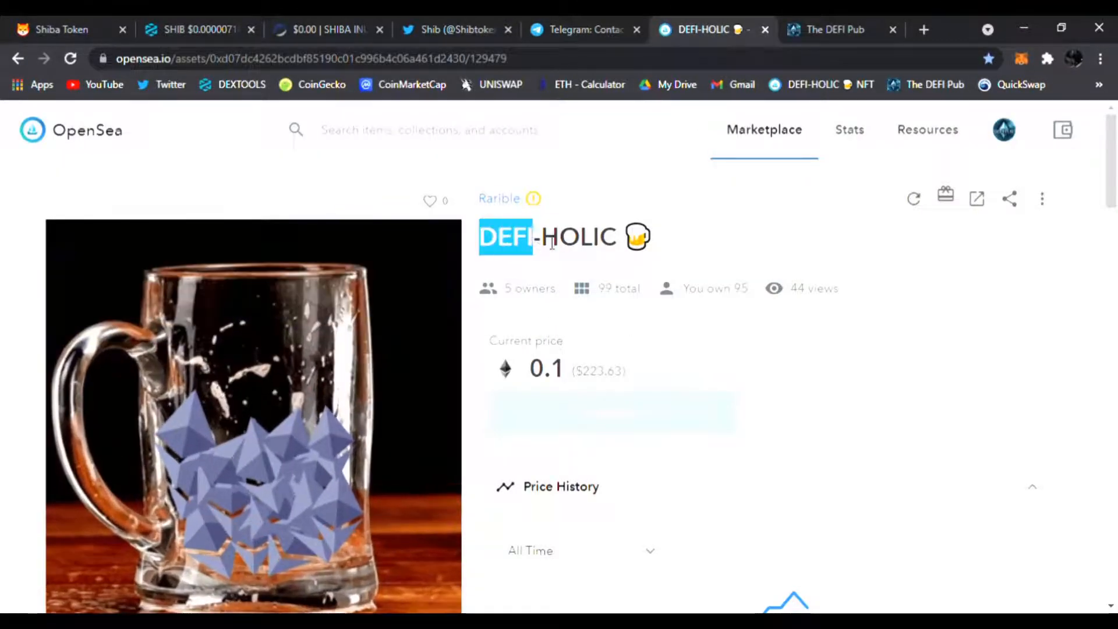
{"action": "scroll", "scroll_direction": "down", "scroll_amount": 3}
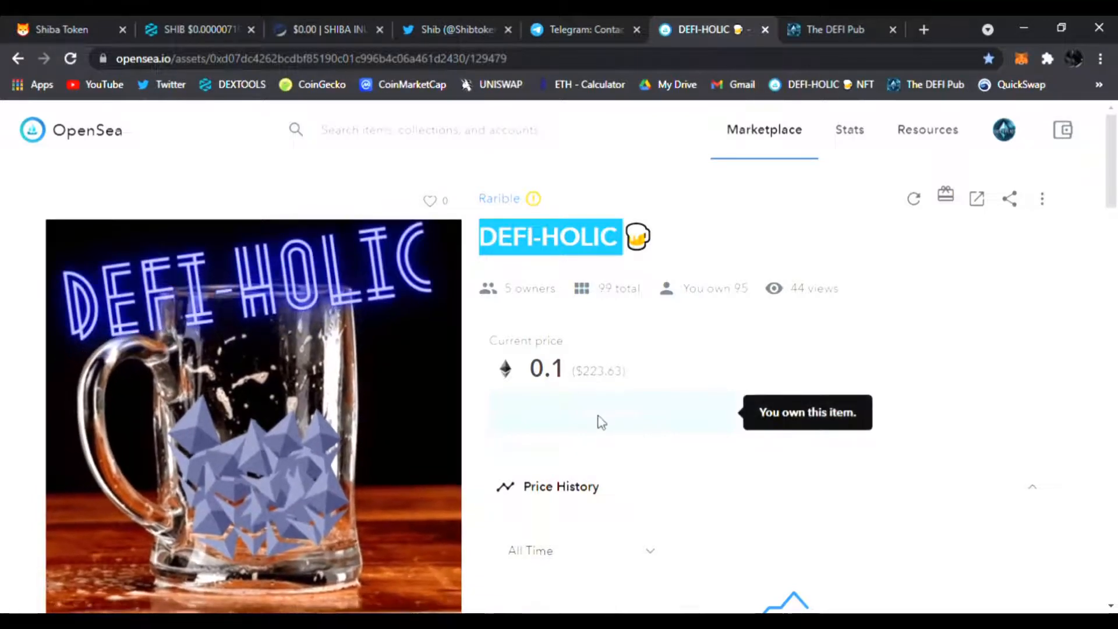
{"action": "scroll", "scroll_direction": "down", "scroll_amount": 3}
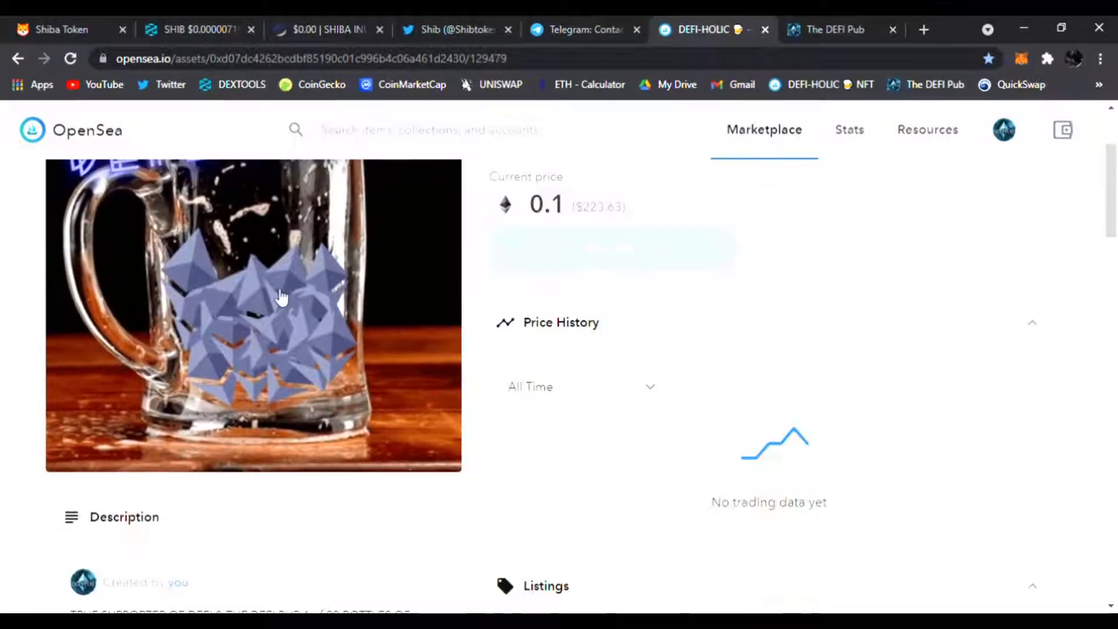
Scroll The DEFI Pub services page past the Google Form to the contact footer, then return to Shiba Token.
{"action": "left_click", "coordinate": [830, 29]}
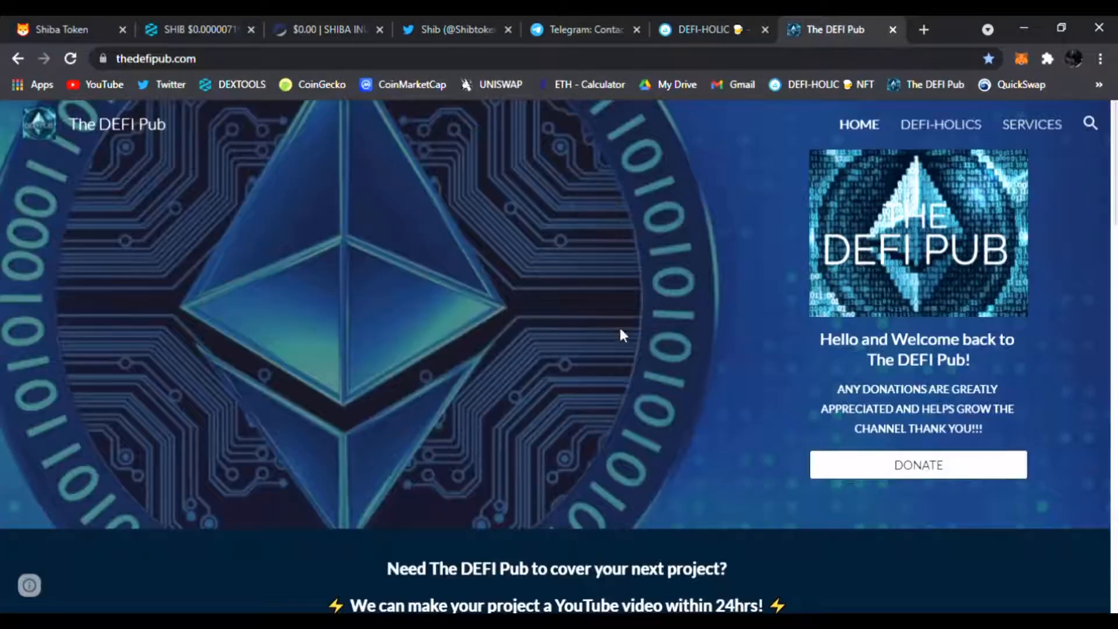
{"action": "mouse_move", "coordinate": [286, 247]}
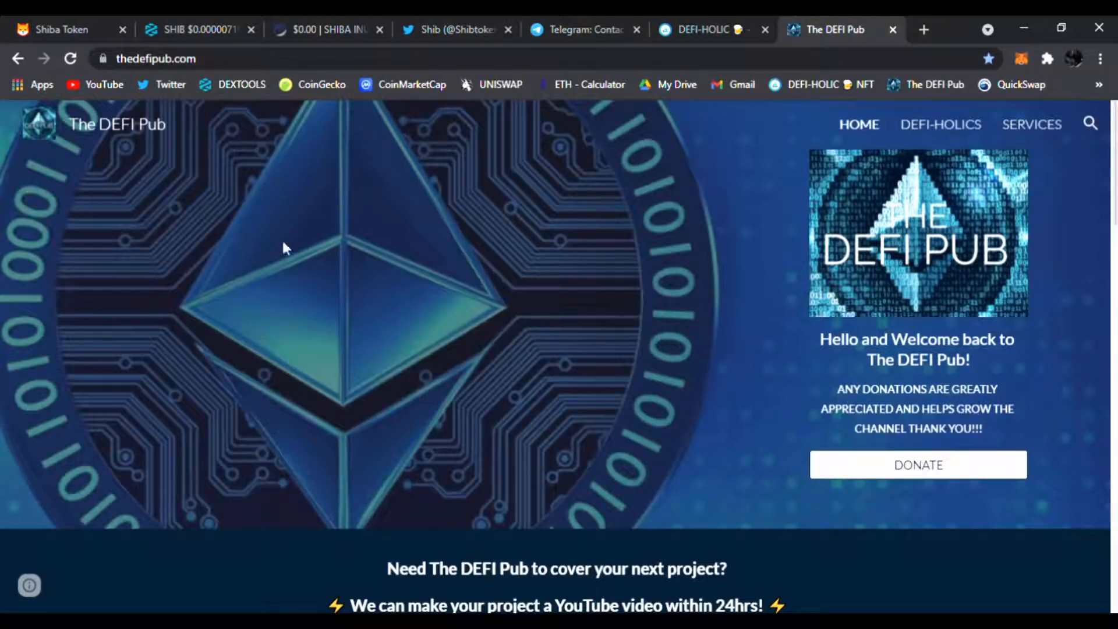
{"action": "scroll", "scroll_direction": "down", "scroll_amount": 3}
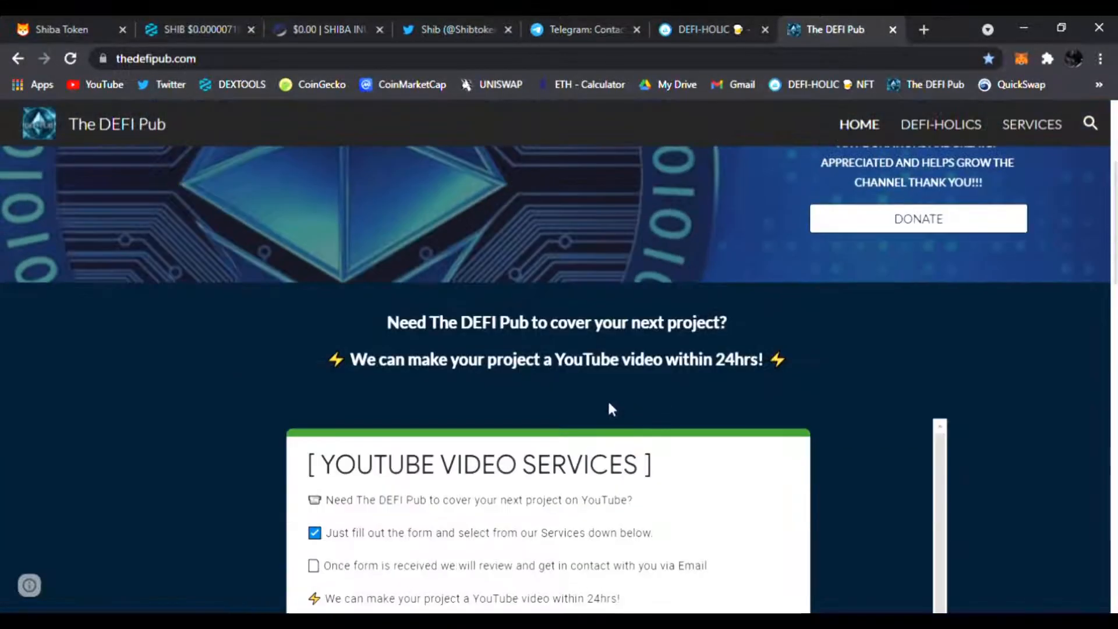
{"action": "scroll", "scroll_direction": "down", "scroll_amount": 3}
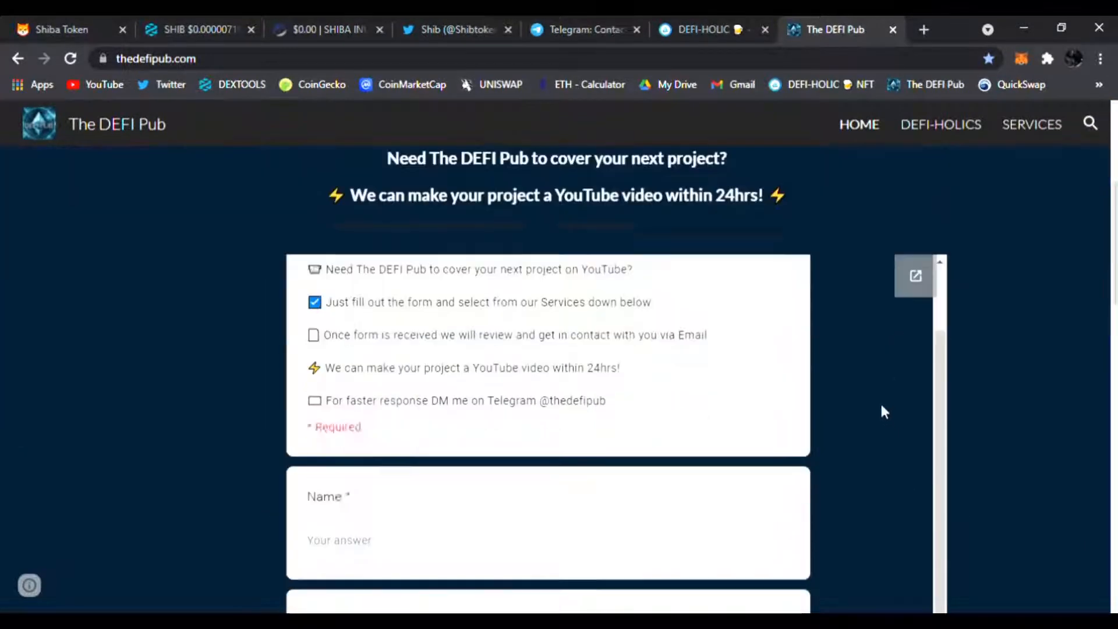
{"action": "scroll", "scroll_direction": "down", "scroll_amount": 3}
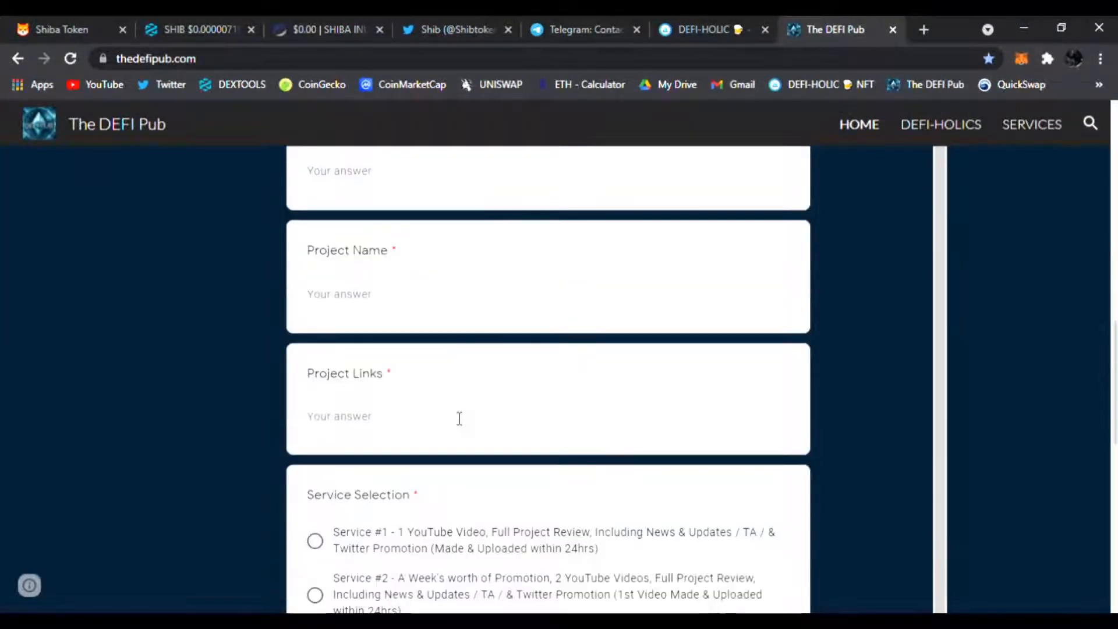
{"action": "scroll", "scroll_direction": "down", "scroll_amount": 3}
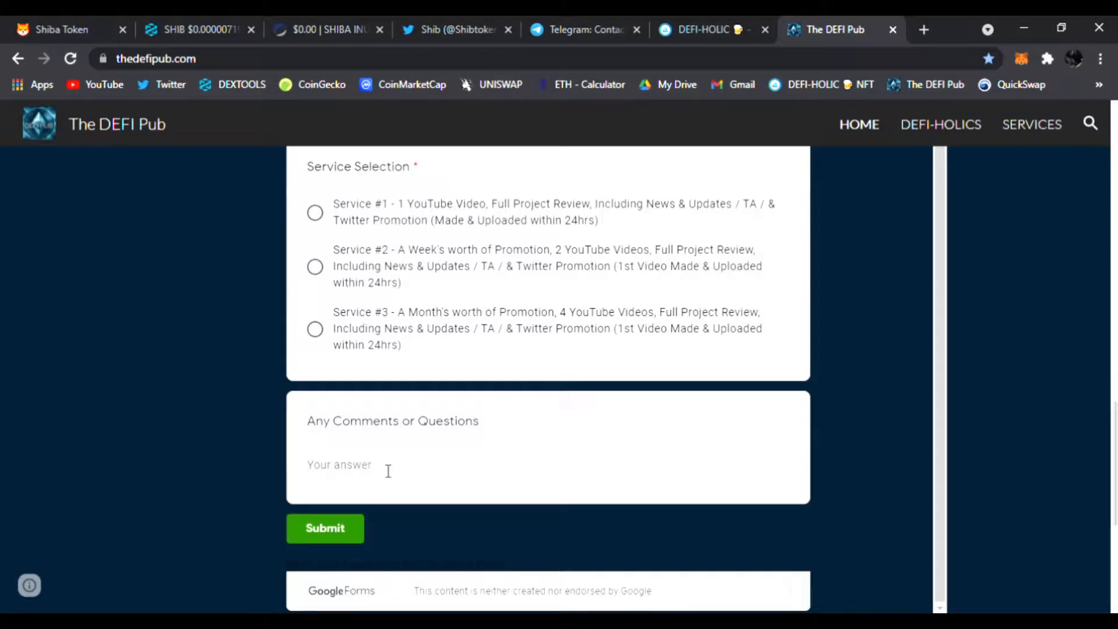
{"action": "scroll", "scroll_direction": "down", "scroll_amount": 3}
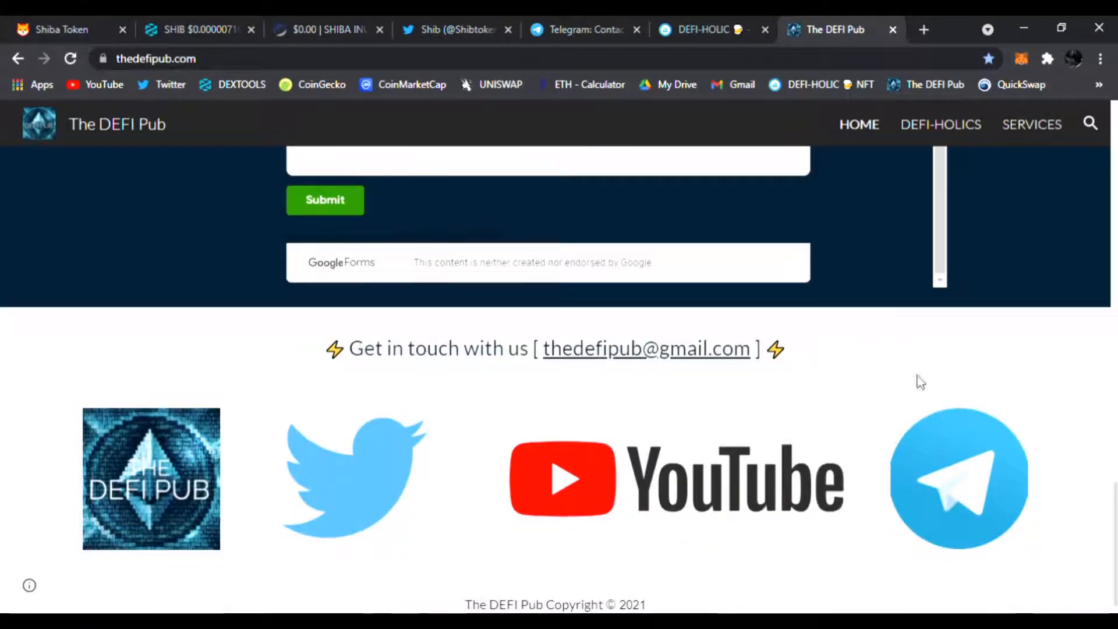
{"action": "mouse_move", "coordinate": [624, 363]}
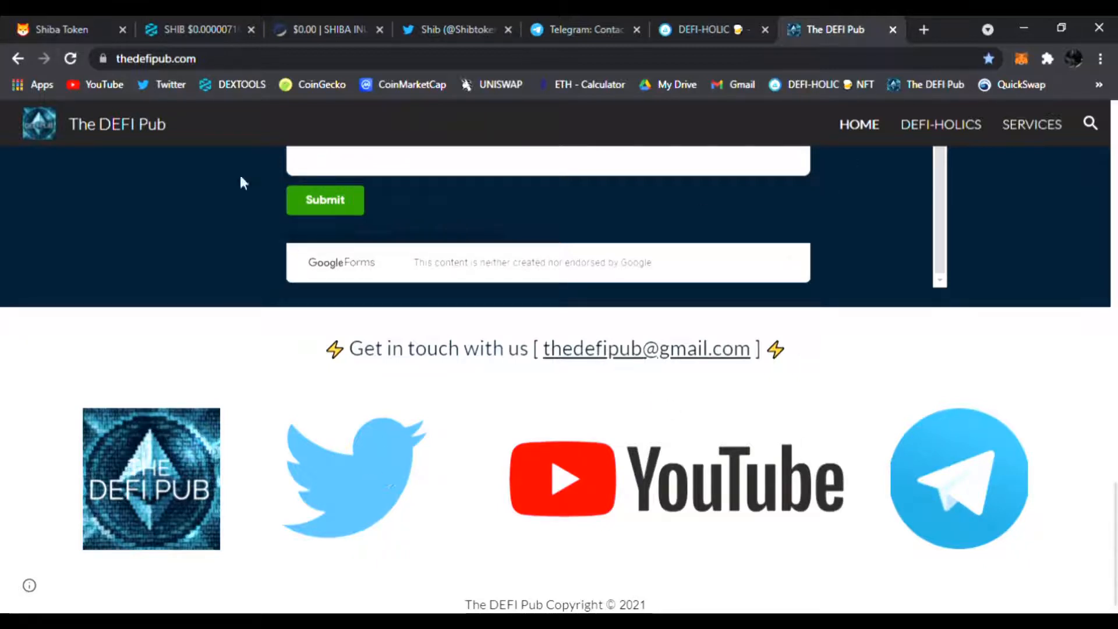
{"action": "left_click", "coordinate": [57, 29]}
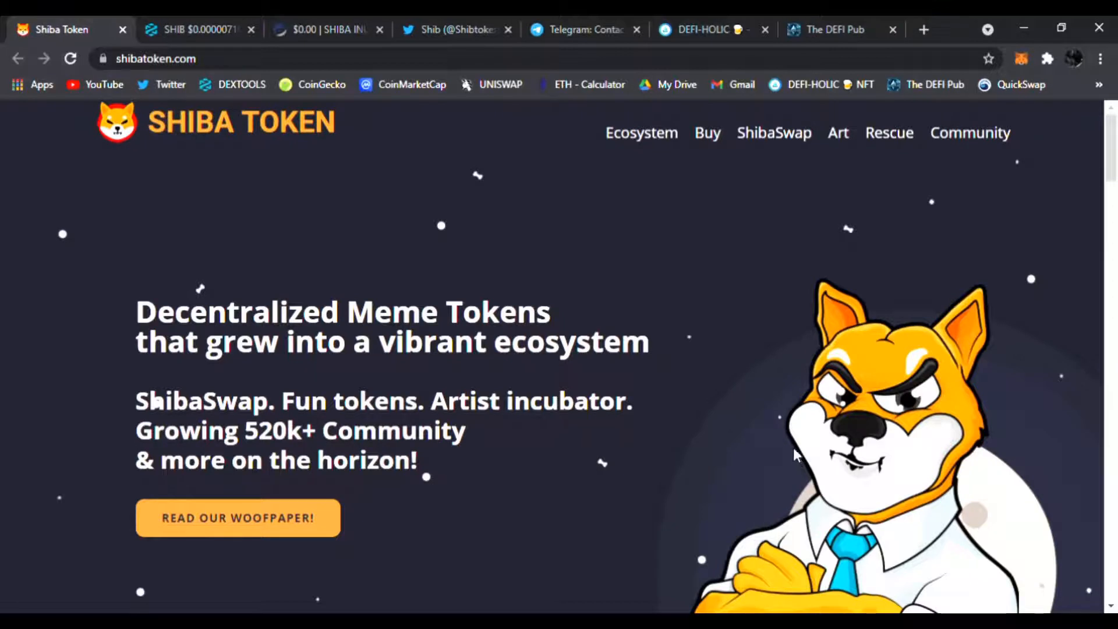
{"action": "mouse_move", "coordinate": [621, 432]}
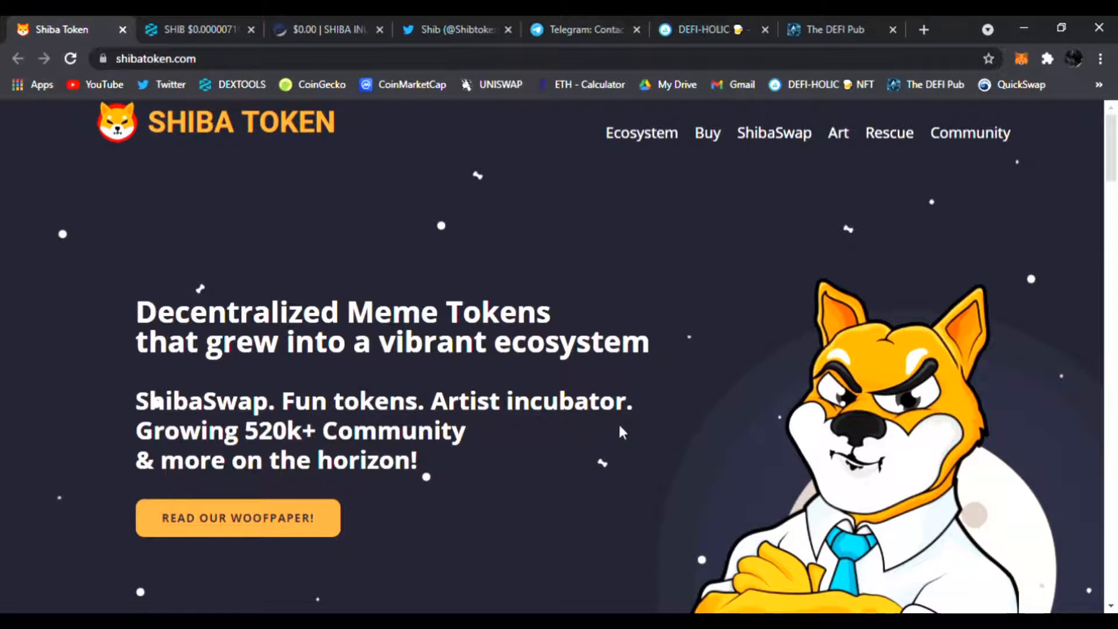
{"action": "mouse_move", "coordinate": [769, 141]}
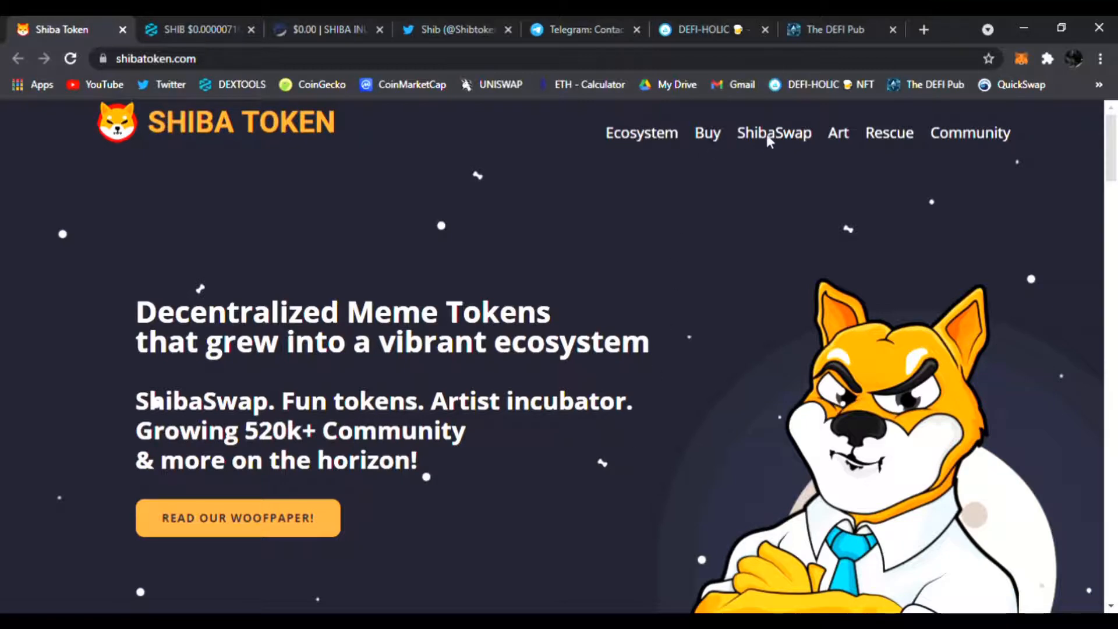
{"action": "mouse_move", "coordinate": [987, 141]}
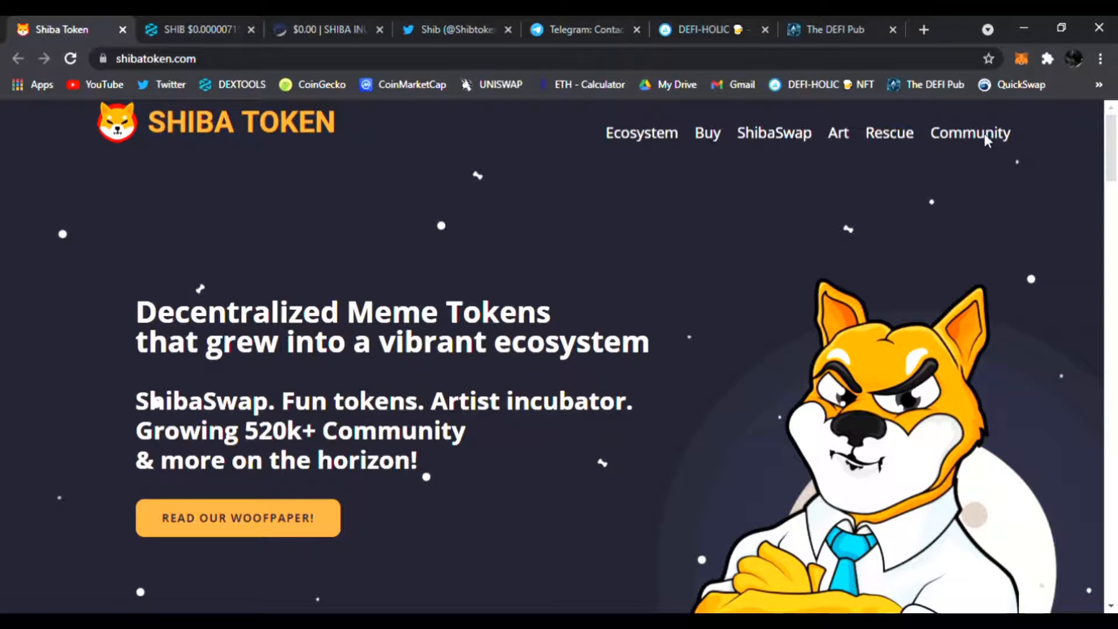
{"action": "mouse_move", "coordinate": [707, 138]}
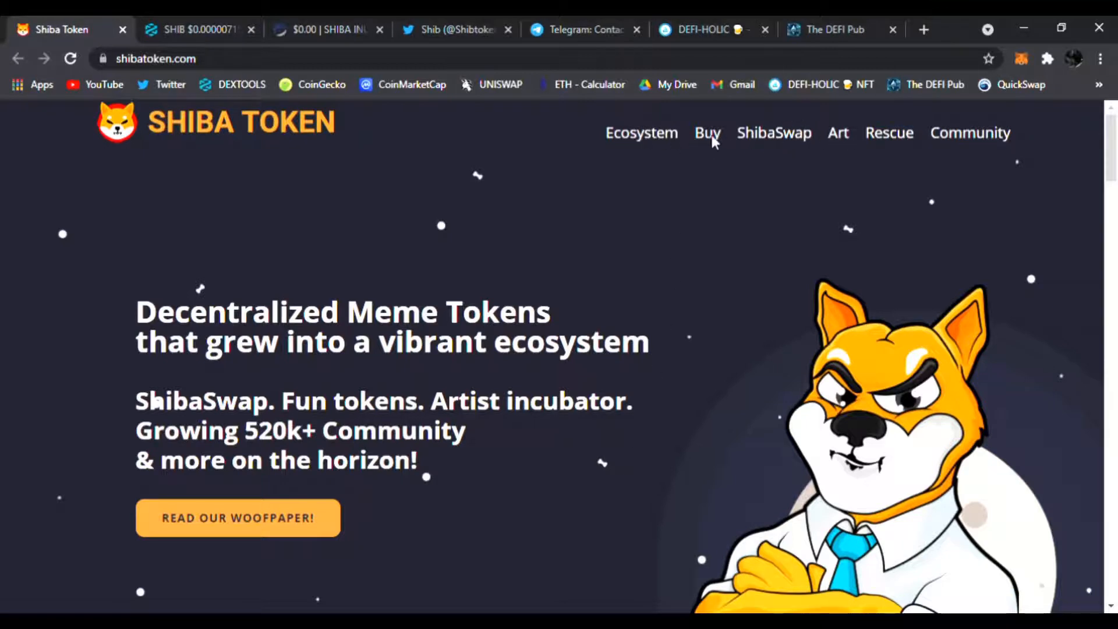
Read the shibatoken.com Ecosystem section on SHIB, LEASH and BONE down to How To Buy.
{"action": "scroll", "scroll_direction": "down", "scroll_amount": 3}
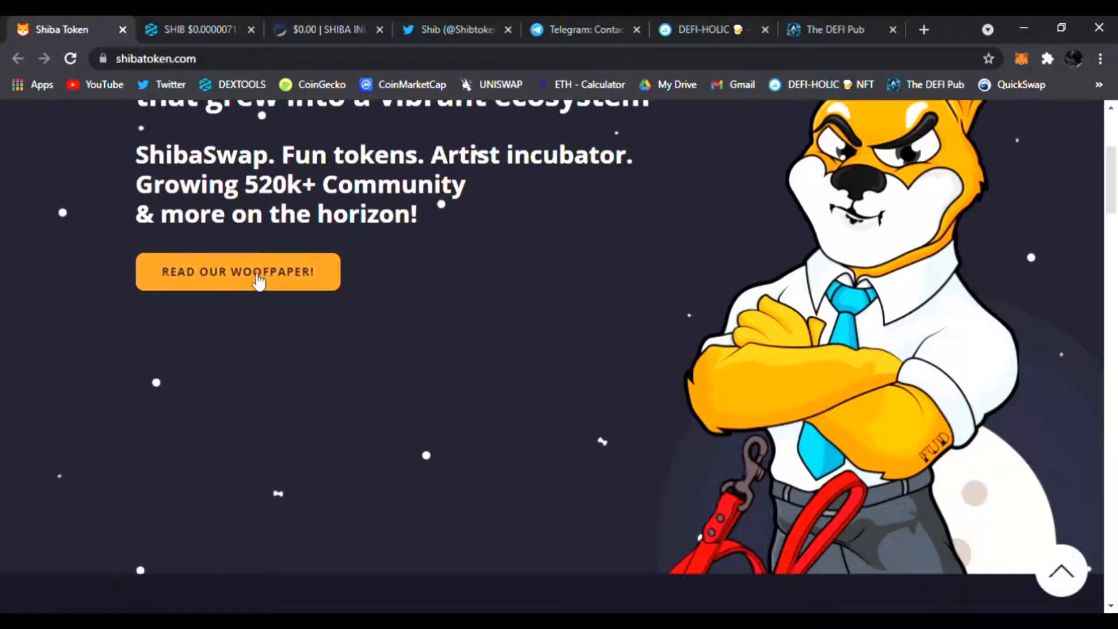
{"action": "scroll", "scroll_direction": "up", "scroll_amount": 3}
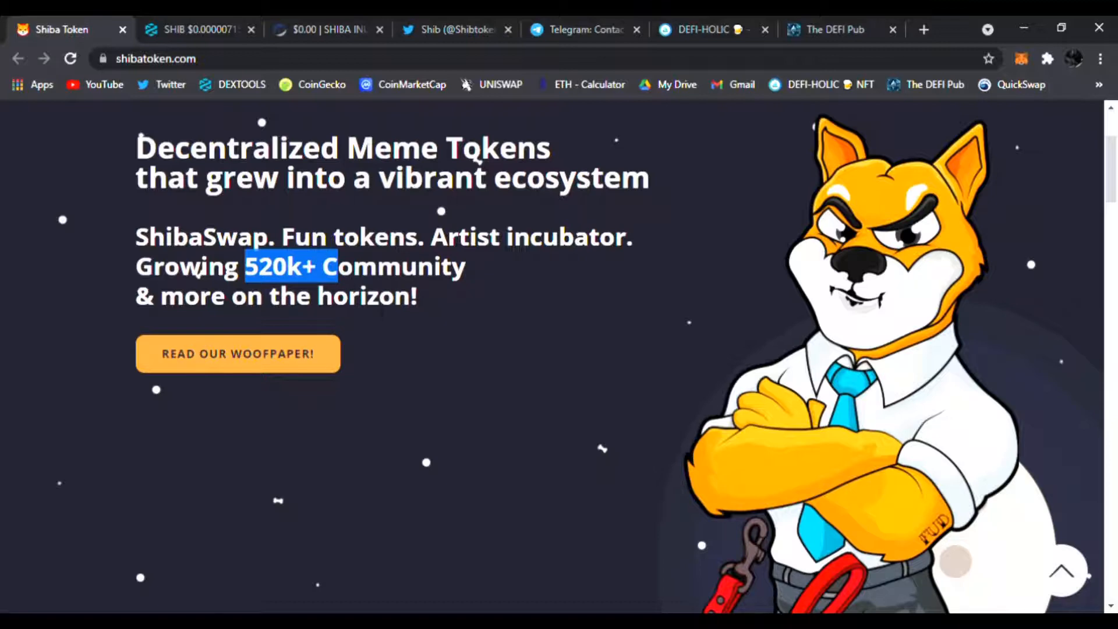
{"action": "scroll", "scroll_direction": "down", "scroll_amount": 3}
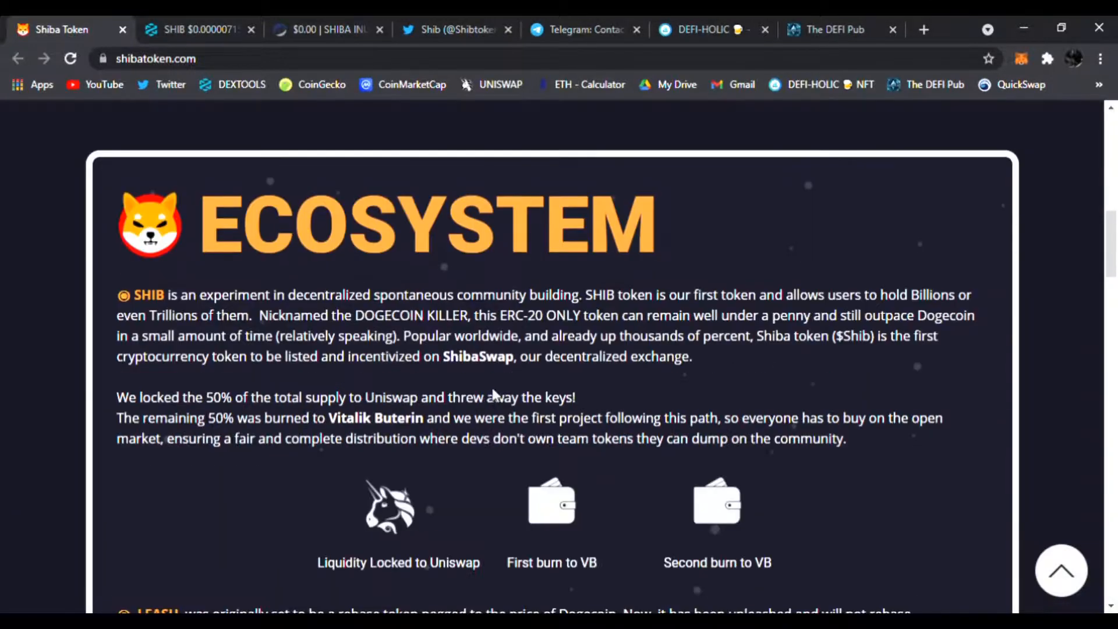
{"action": "scroll", "scroll_direction": "down", "scroll_amount": 3}
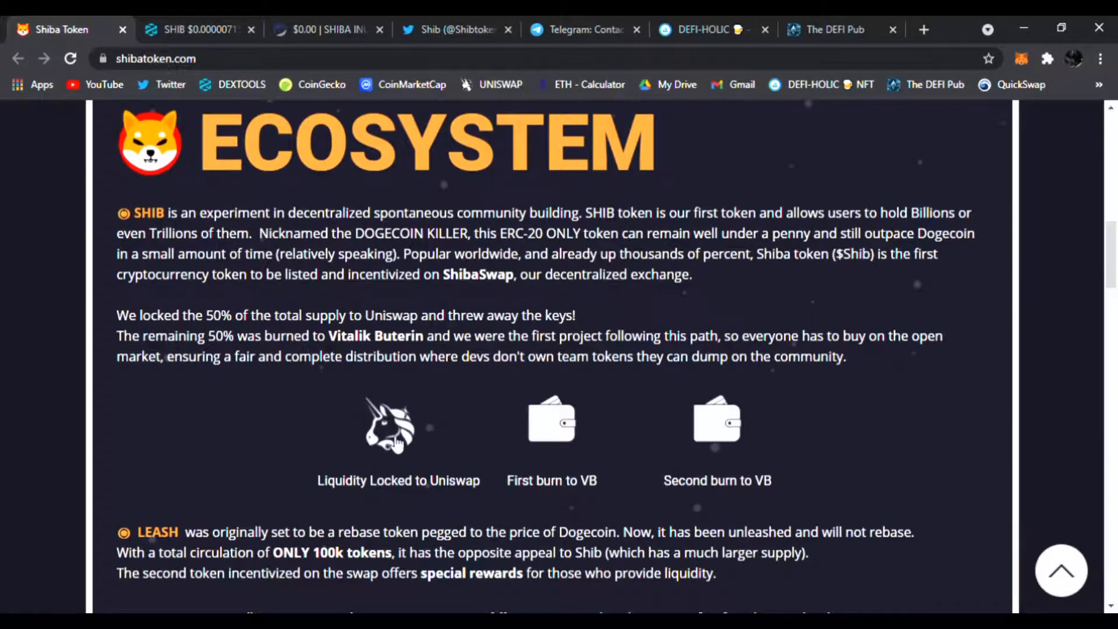
{"action": "mouse_move", "coordinate": [550, 424]}
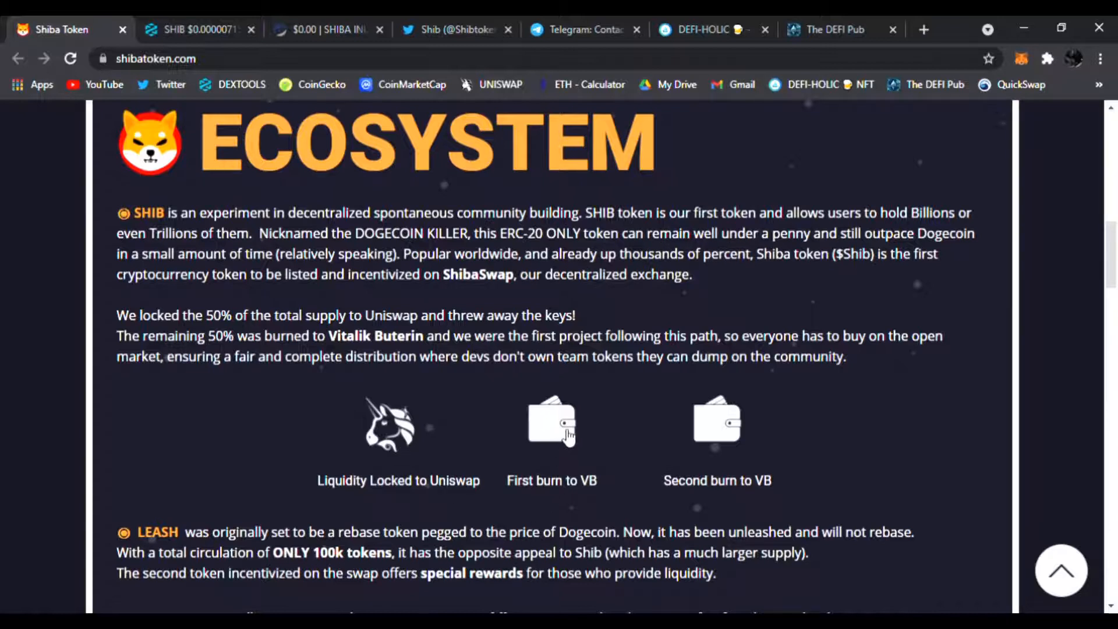
{"action": "mouse_move", "coordinate": [728, 440]}
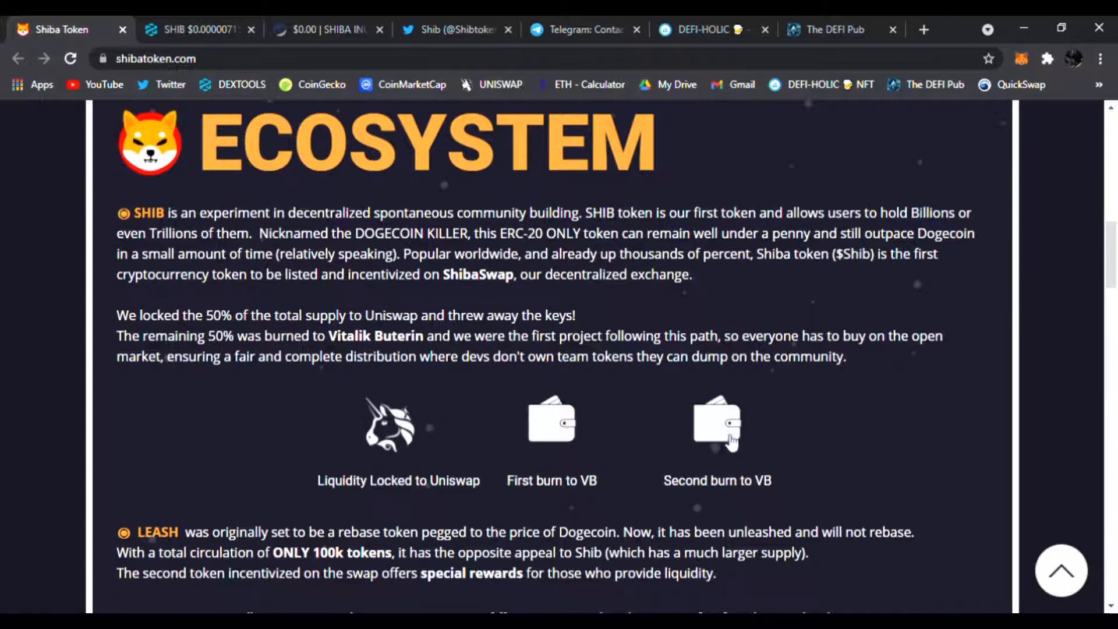
{"action": "mouse_move", "coordinate": [557, 434]}
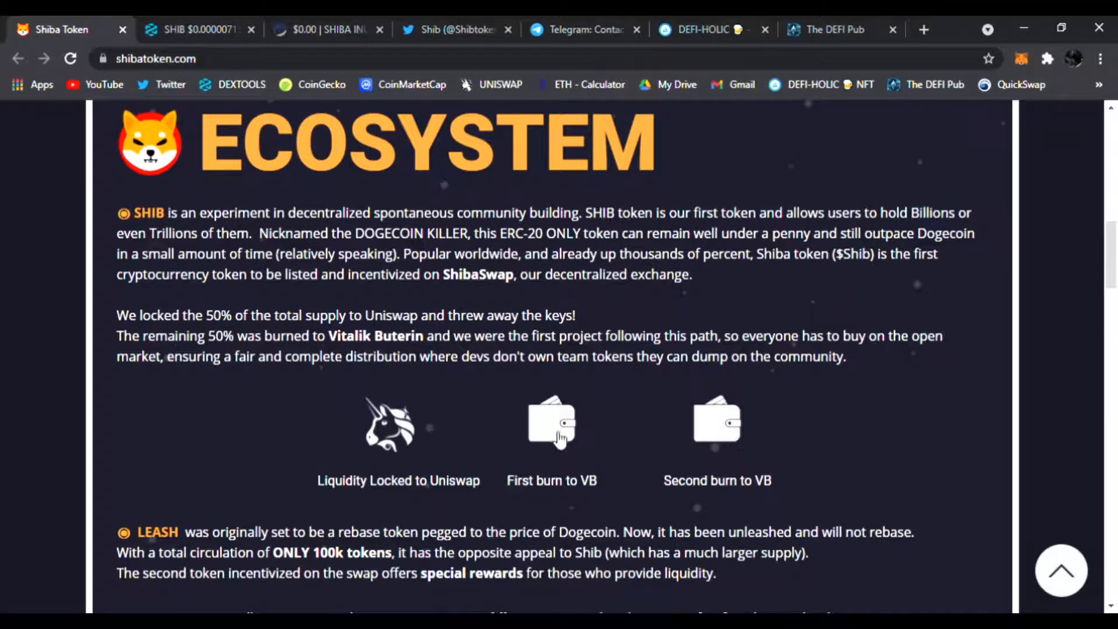
{"action": "scroll", "scroll_direction": "down", "scroll_amount": 3}
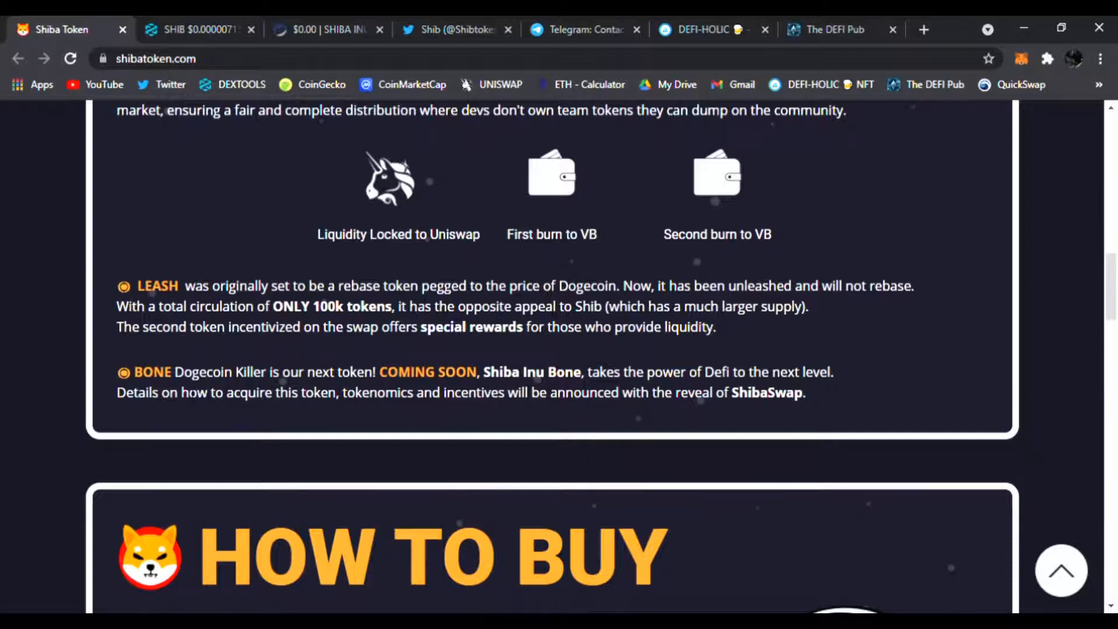
{"action": "mouse_move", "coordinate": [475, 407]}
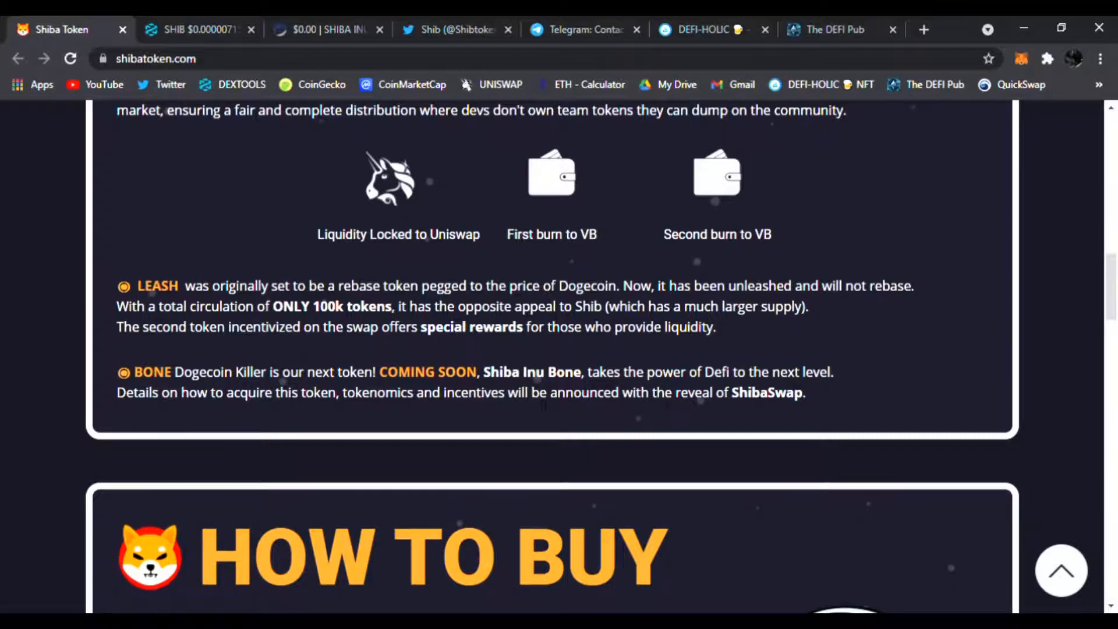
{"action": "double_click", "coordinate": [766, 392]}
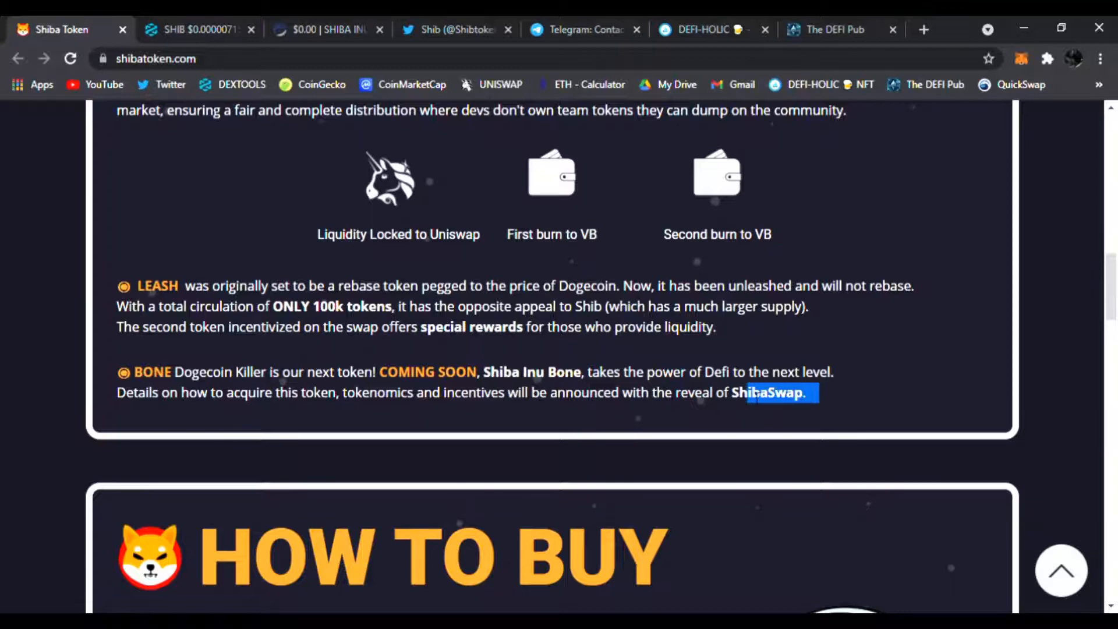
{"action": "scroll", "scroll_direction": "down", "scroll_amount": 3}
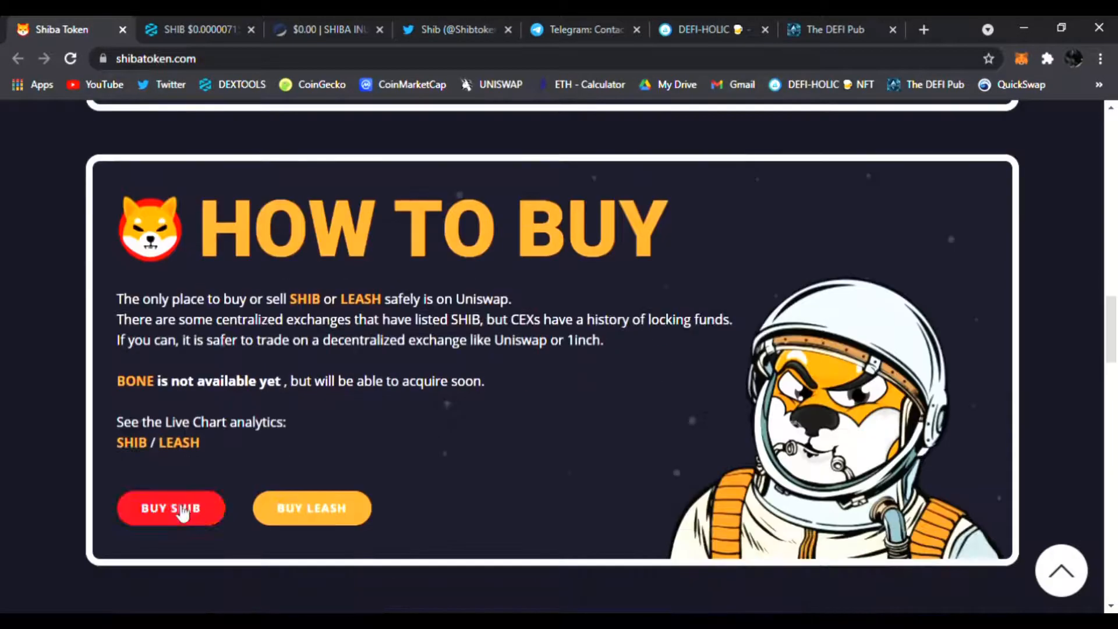
Open the Uniswap ETH-to-SHIB and ETH-to-LEASH swap pages from the buy links, returning to Shiba Token.
{"action": "left_click", "coordinate": [170, 508]}
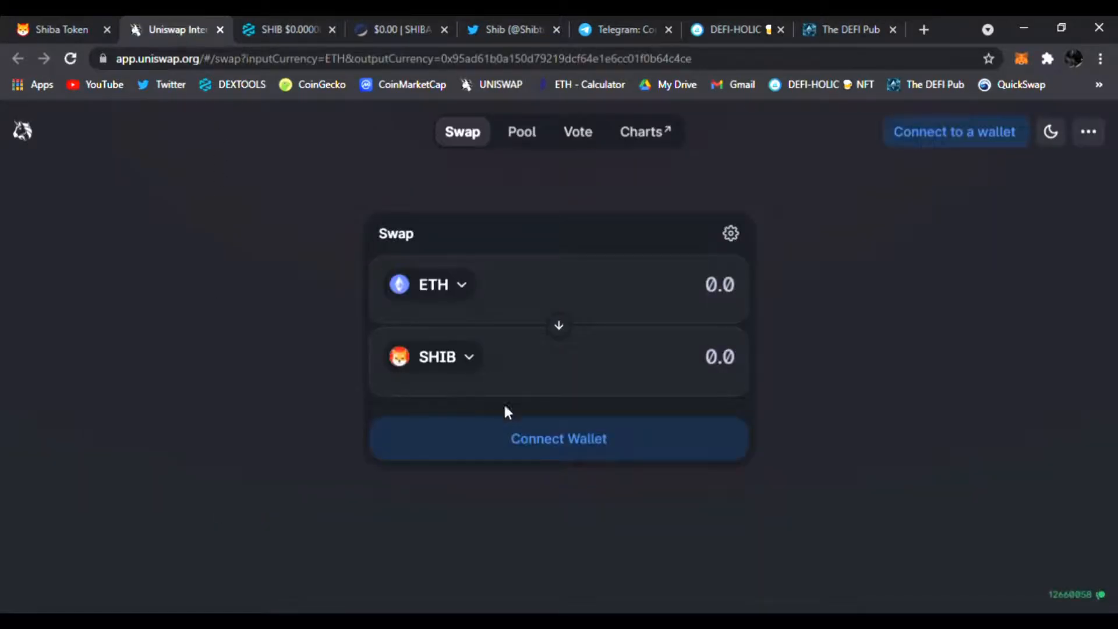
{"action": "mouse_move", "coordinate": [463, 370]}
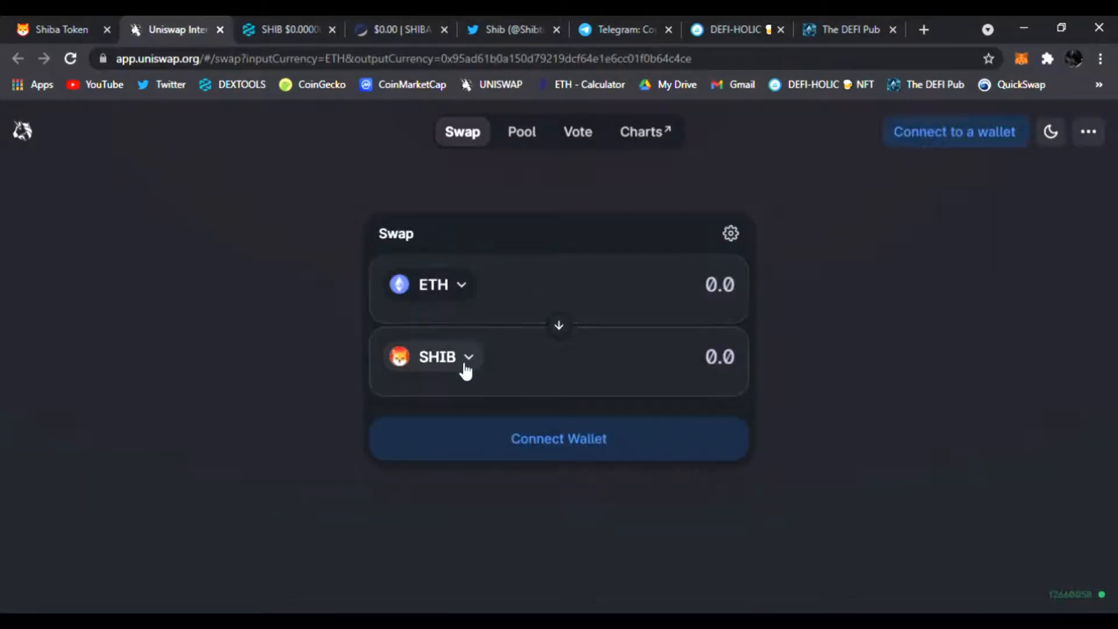
{"action": "left_click", "coordinate": [58, 30]}
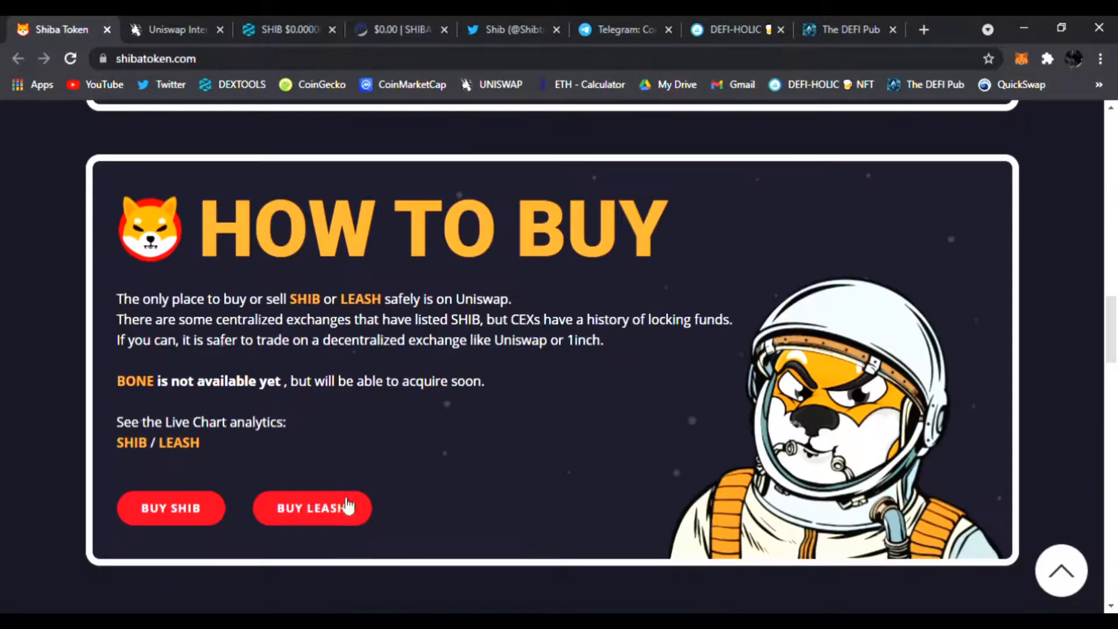
{"action": "left_click", "coordinate": [312, 507]}
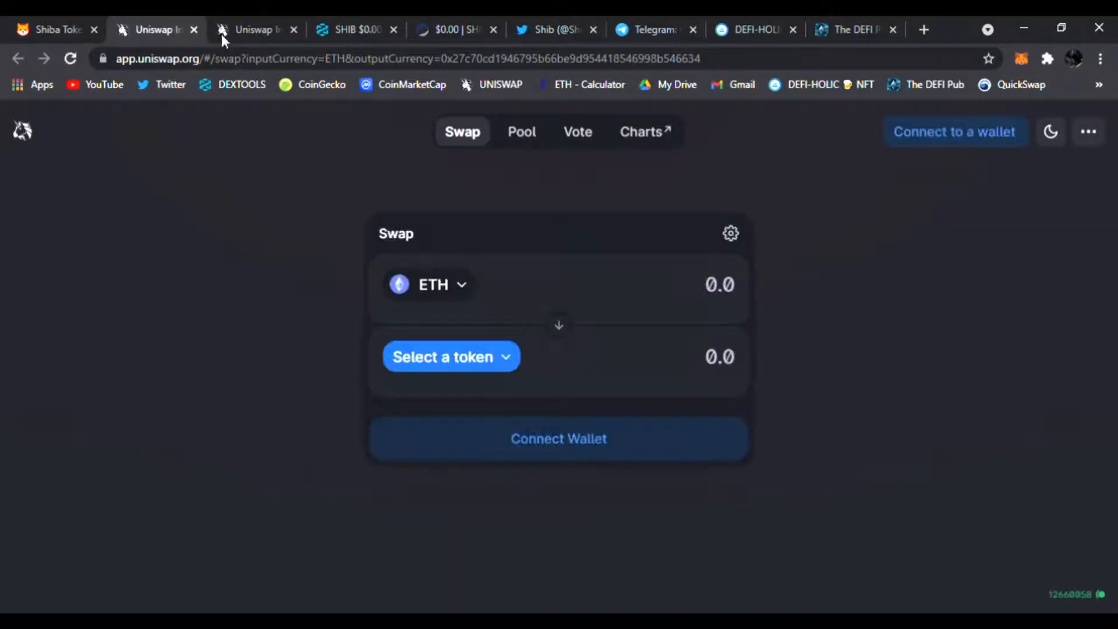
{"action": "left_click", "coordinate": [451, 356]}
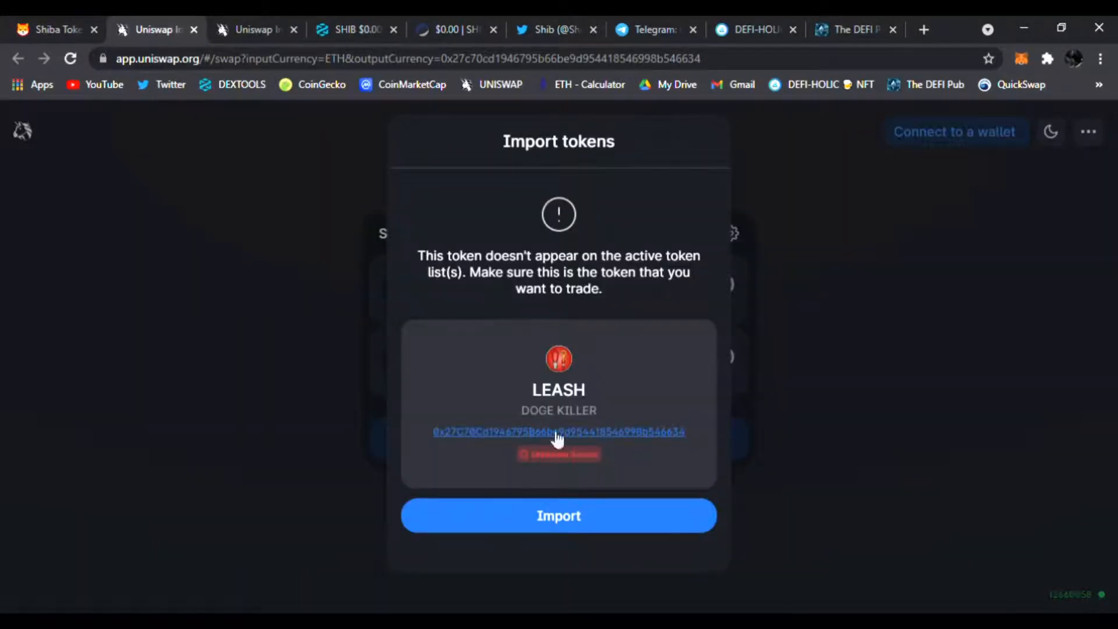
{"action": "left_click", "coordinate": [50, 29]}
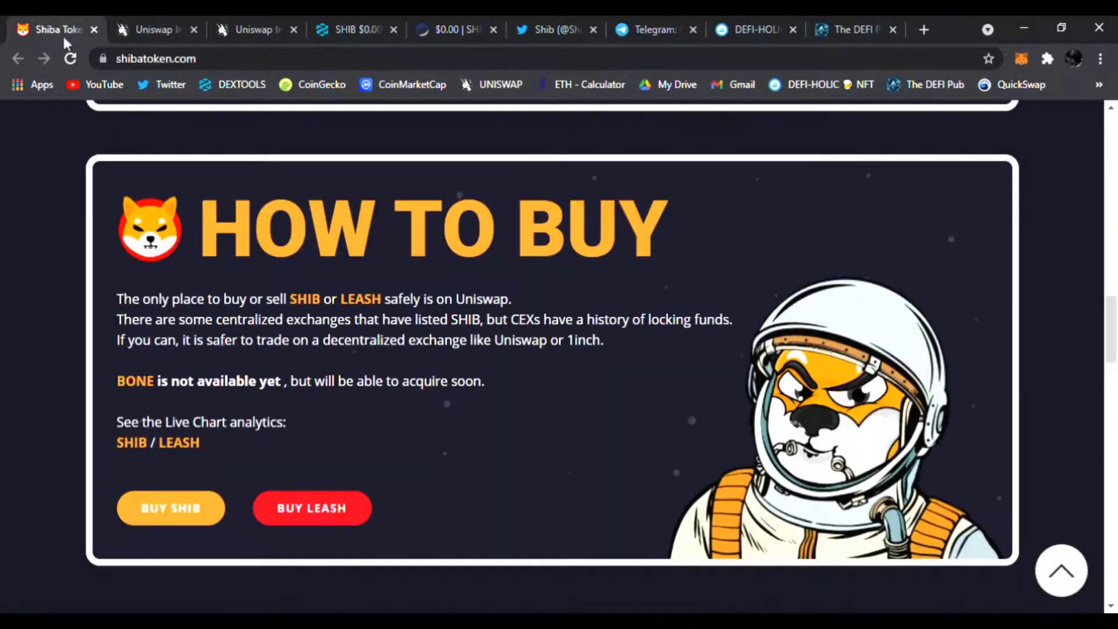
Scroll through the ShibaSwap, Art, Rescue and Community sections, then switch to the Uniswap page.
{"action": "scroll", "scroll_direction": "down", "scroll_amount": 3}
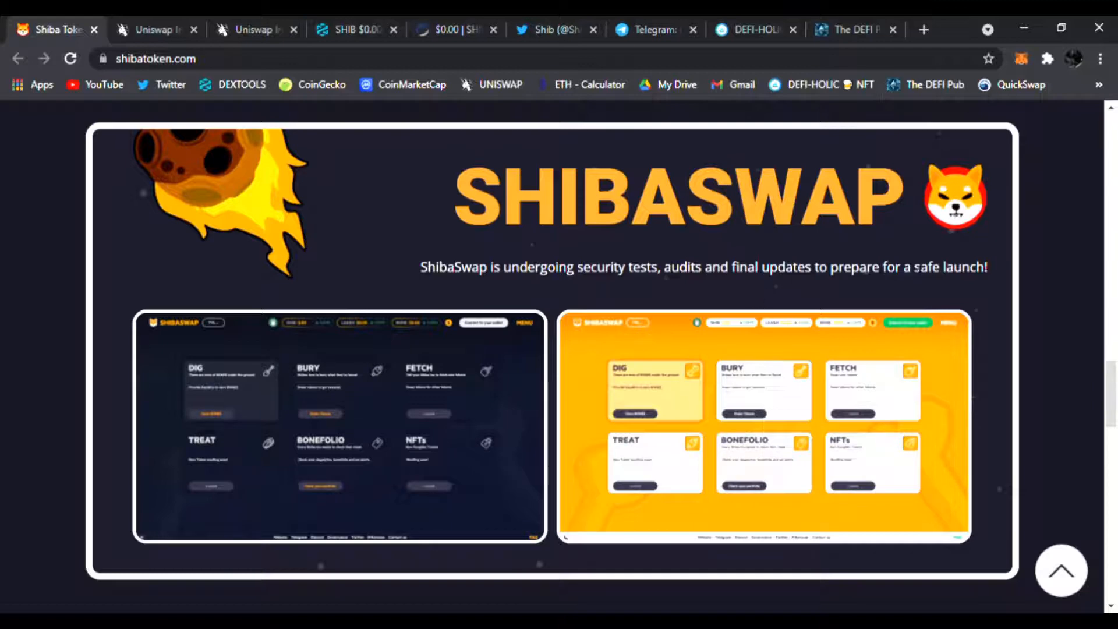
{"action": "scroll", "scroll_direction": "down", "scroll_amount": 3}
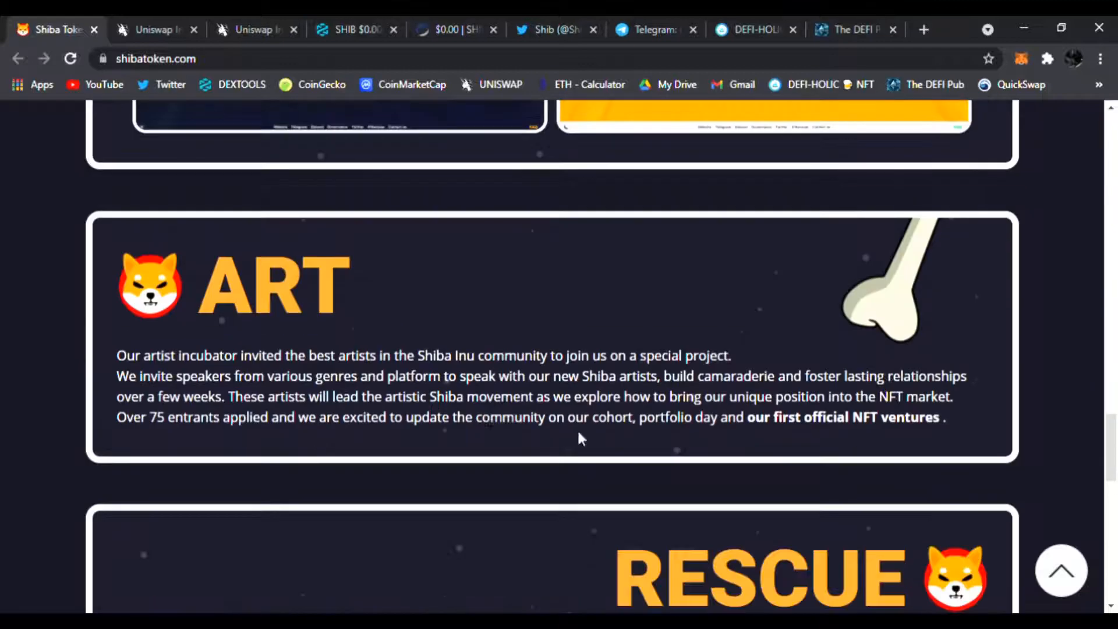
{"action": "scroll", "scroll_direction": "down", "scroll_amount": 3}
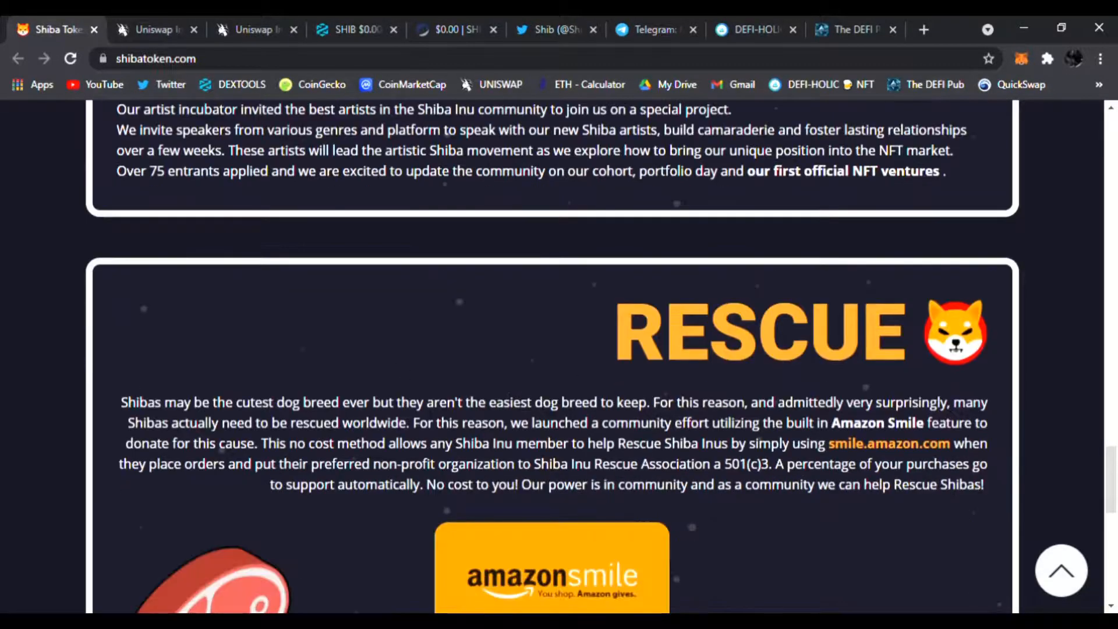
{"action": "scroll", "scroll_direction": "down", "scroll_amount": 3}
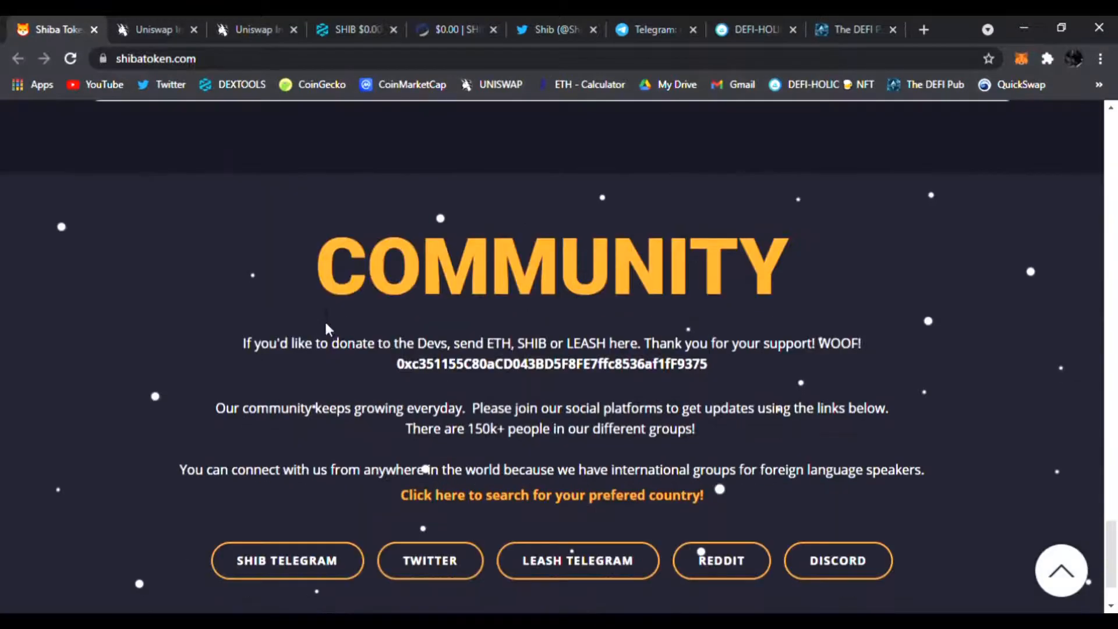
{"action": "scroll", "scroll_direction": "down", "scroll_amount": 3}
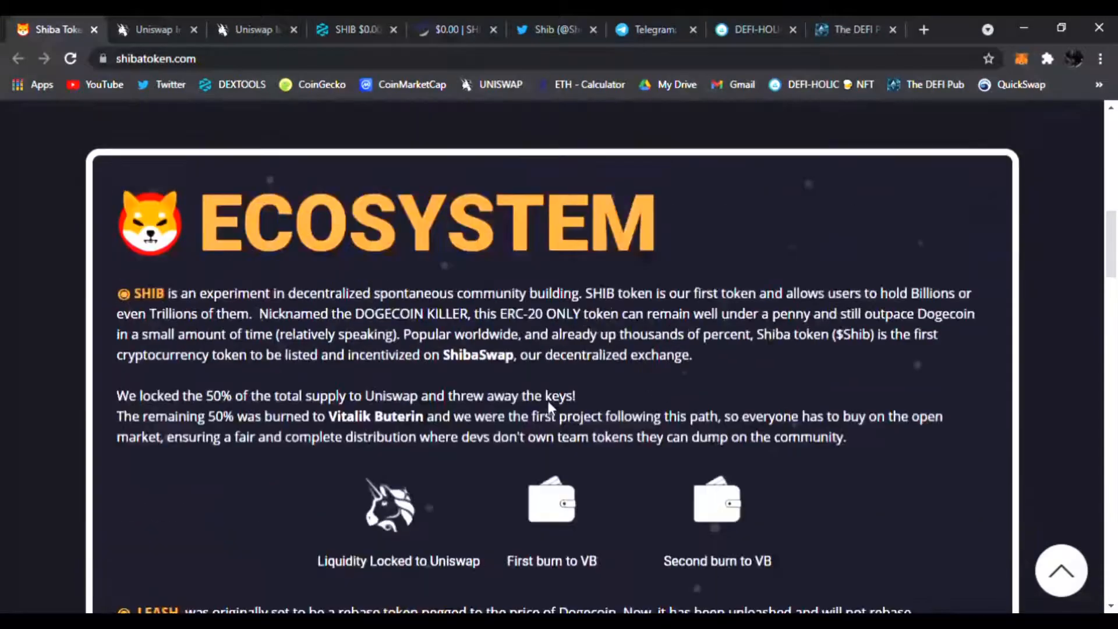
{"action": "scroll", "scroll_direction": "up", "scroll_amount": 3}
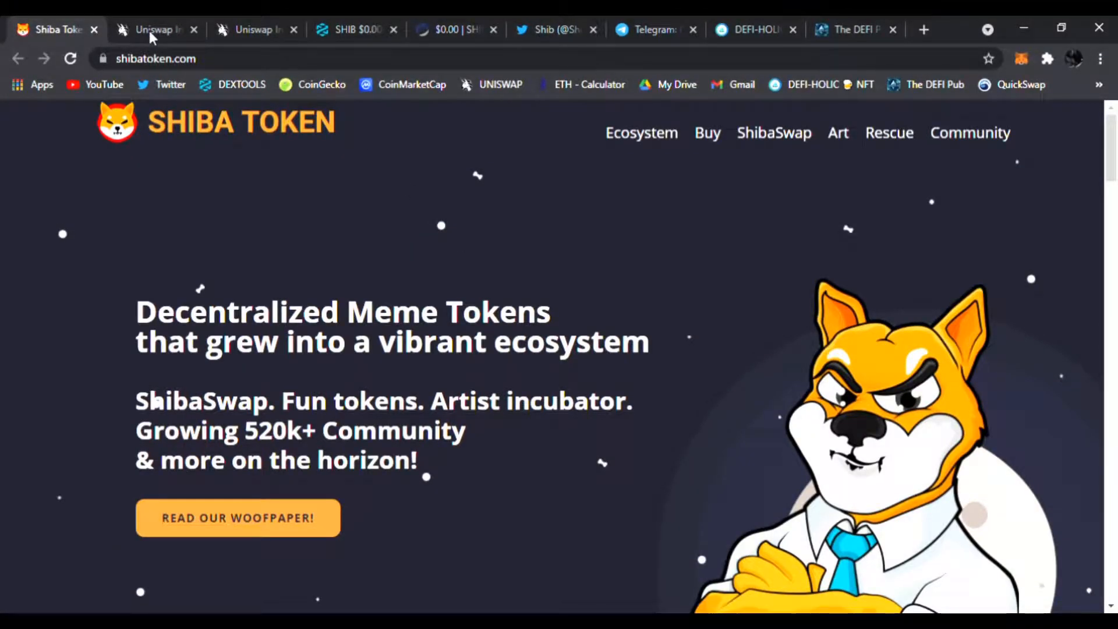
{"action": "left_click", "coordinate": [253, 29]}
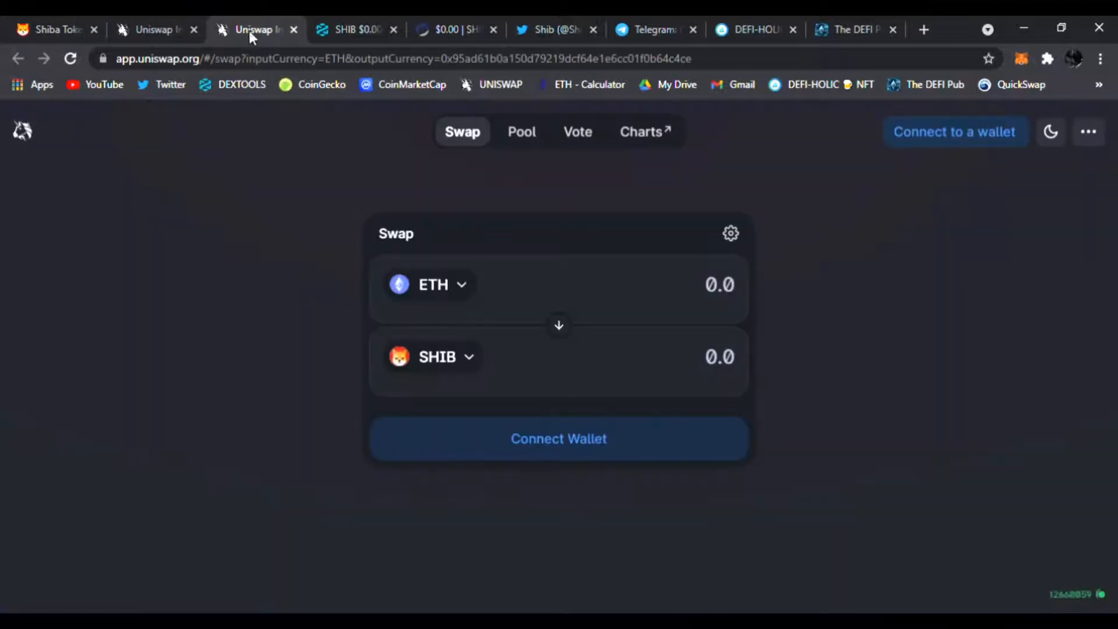
View the DEXTools WETH/SHIB pair explorer showing SHIB at $0.000007145 with its charts.
{"action": "left_click", "coordinate": [353, 29]}
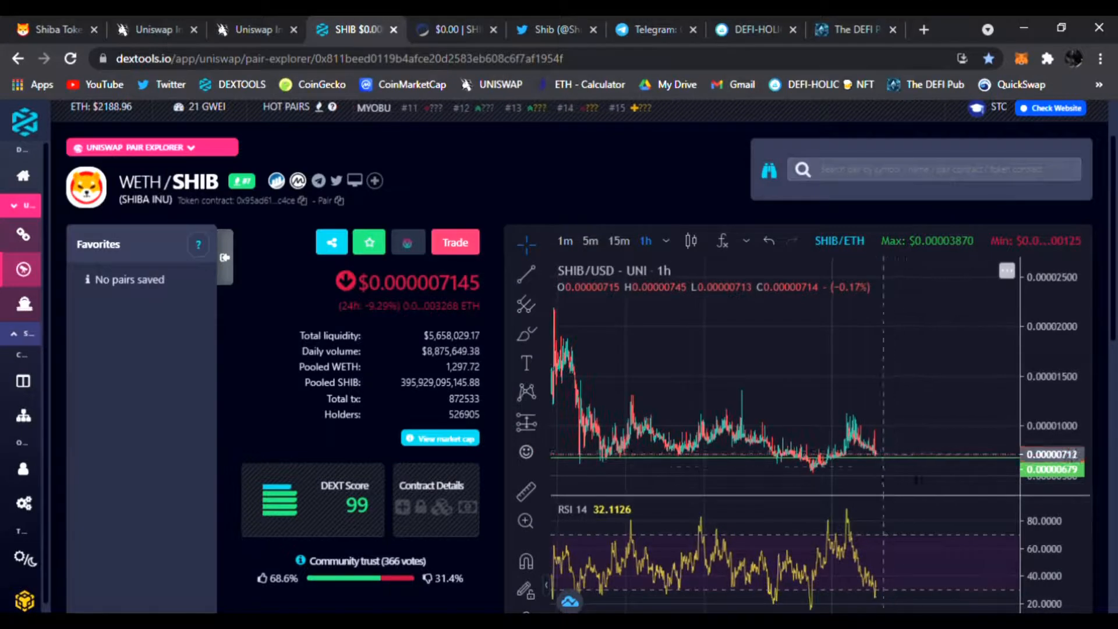
{"action": "mouse_move", "coordinate": [884, 588]}
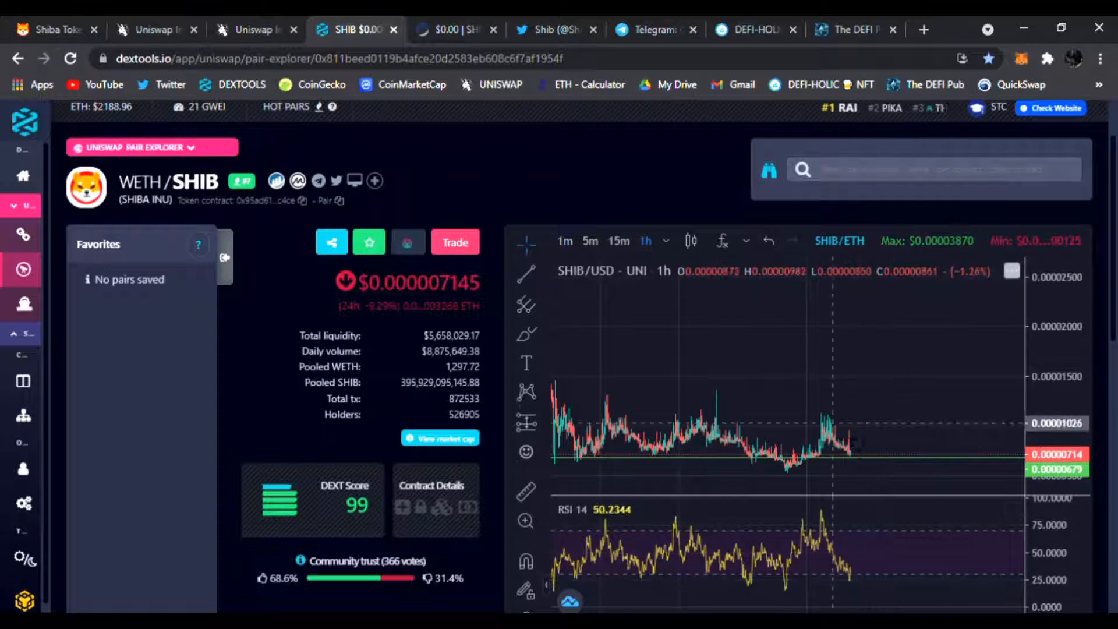
{"action": "scroll", "scroll_direction": "down", "scroll_amount": 3}
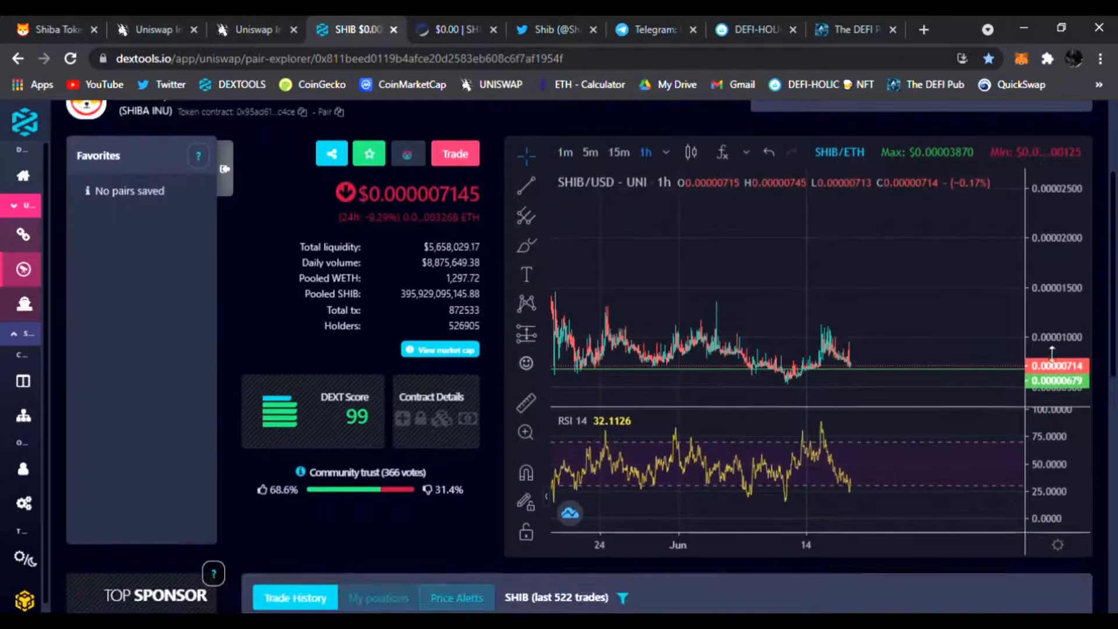
{"action": "mouse_move", "coordinate": [862, 491]}
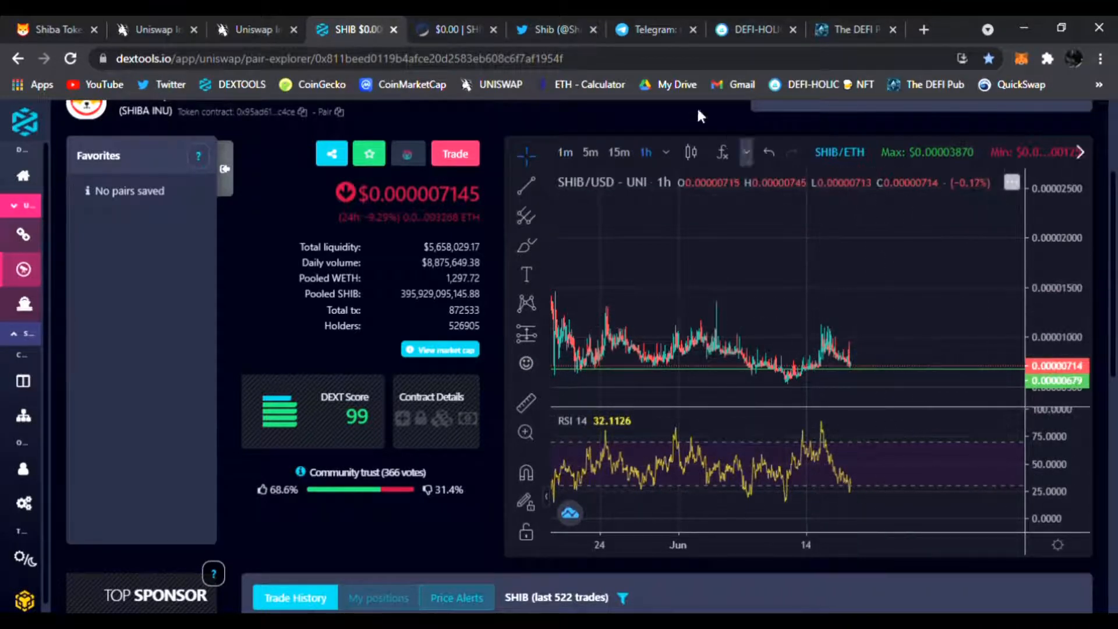
Revisit the Shib Twitter and Telegram tabs, then the DEFI-HOLIC OpenSea listing at 0.1 ETH.
{"action": "left_click", "coordinate": [552, 29]}
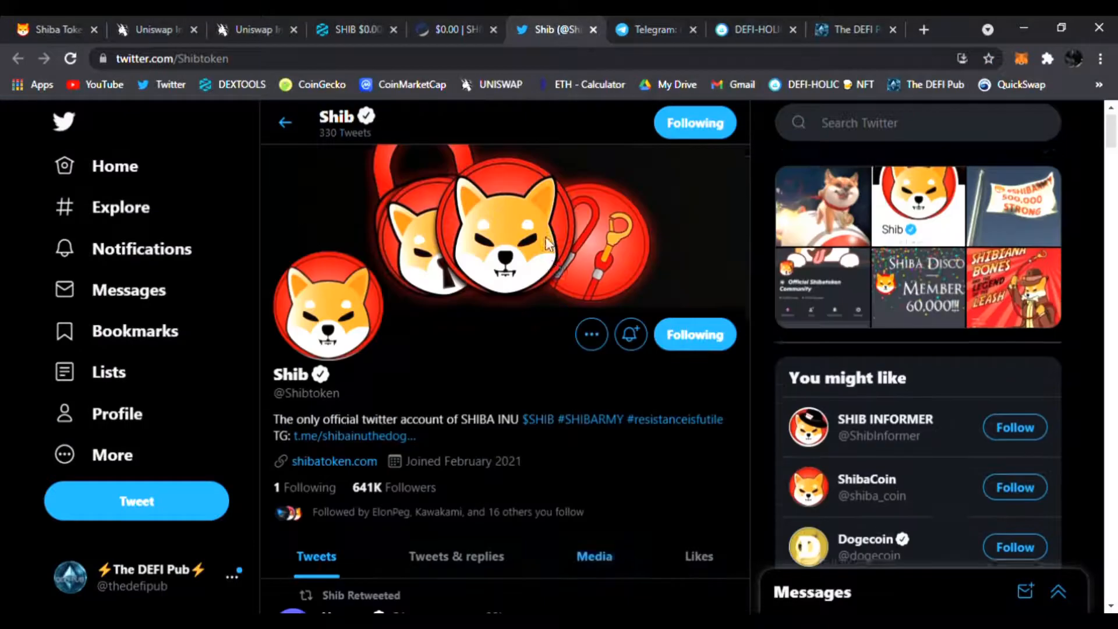
{"action": "left_click", "coordinate": [651, 30]}
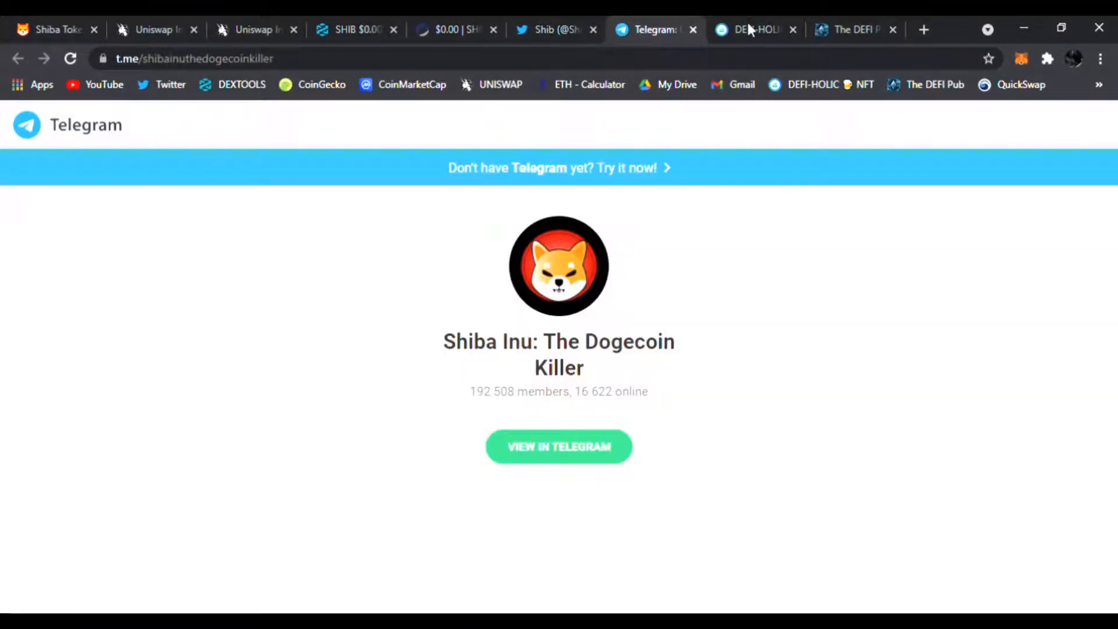
{"action": "mouse_move", "coordinate": [747, 36]}
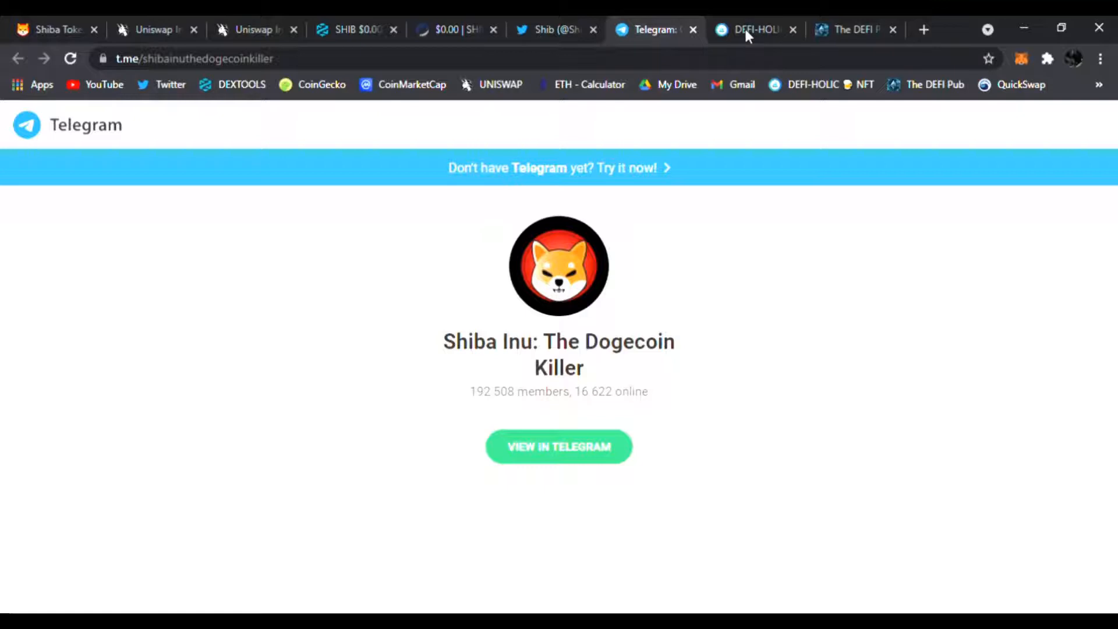
{"action": "left_click", "coordinate": [752, 29]}
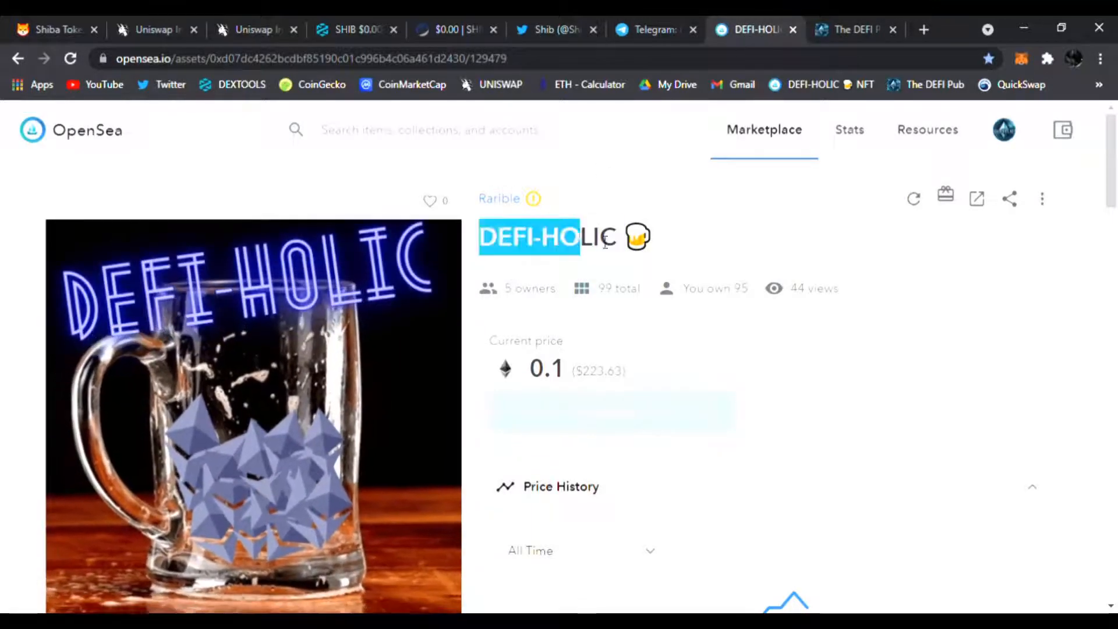
{"action": "scroll", "scroll_direction": "down", "scroll_amount": 3}
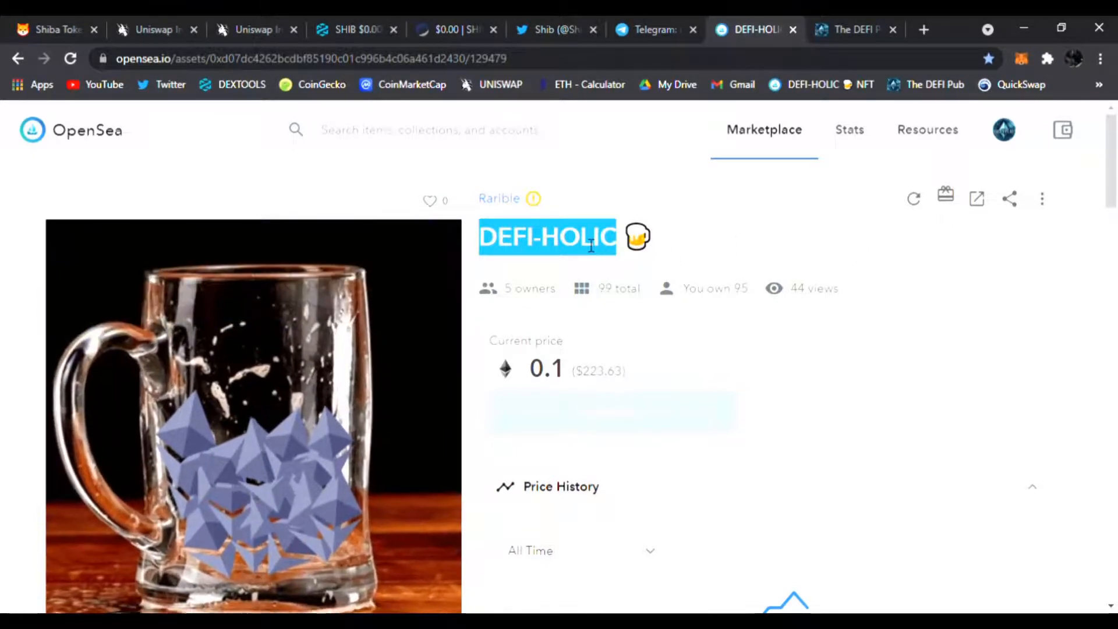
Scroll through The DEFI Pub's YouTube services request form toward its Twitter link.
{"action": "left_click", "coordinate": [849, 29]}
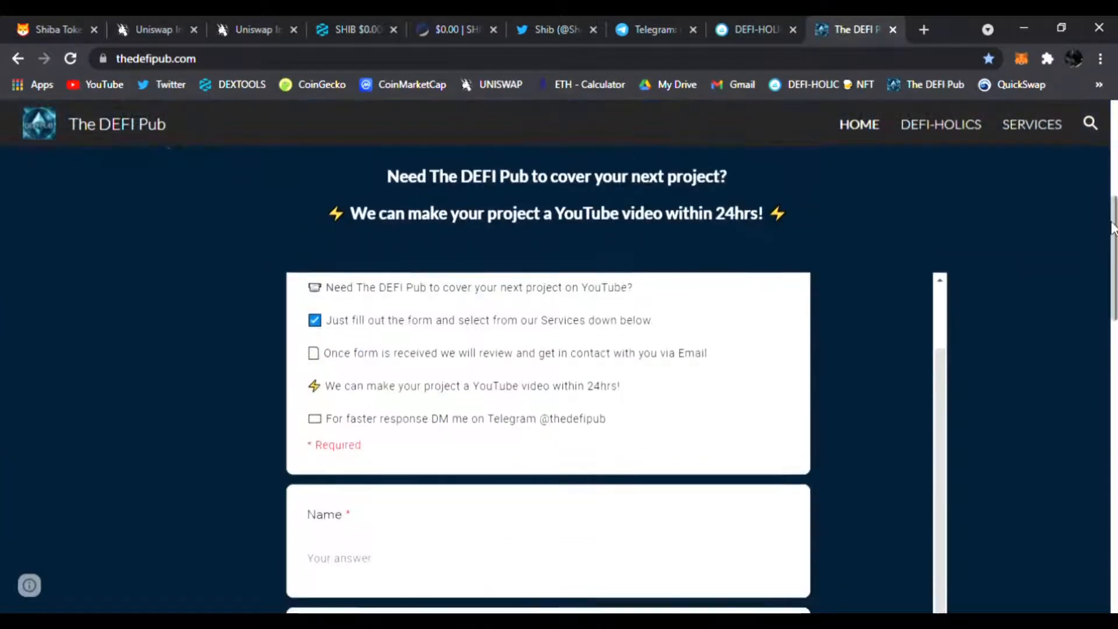
{"action": "scroll", "scroll_direction": "down", "scroll_amount": 3}
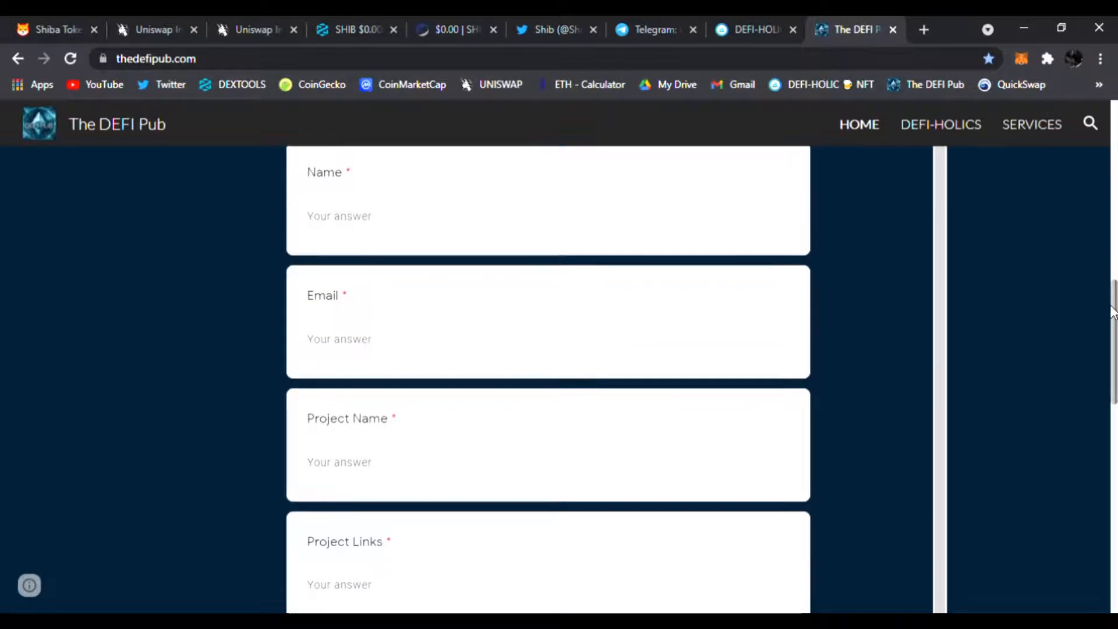
{"action": "scroll", "scroll_direction": "down", "scroll_amount": 3}
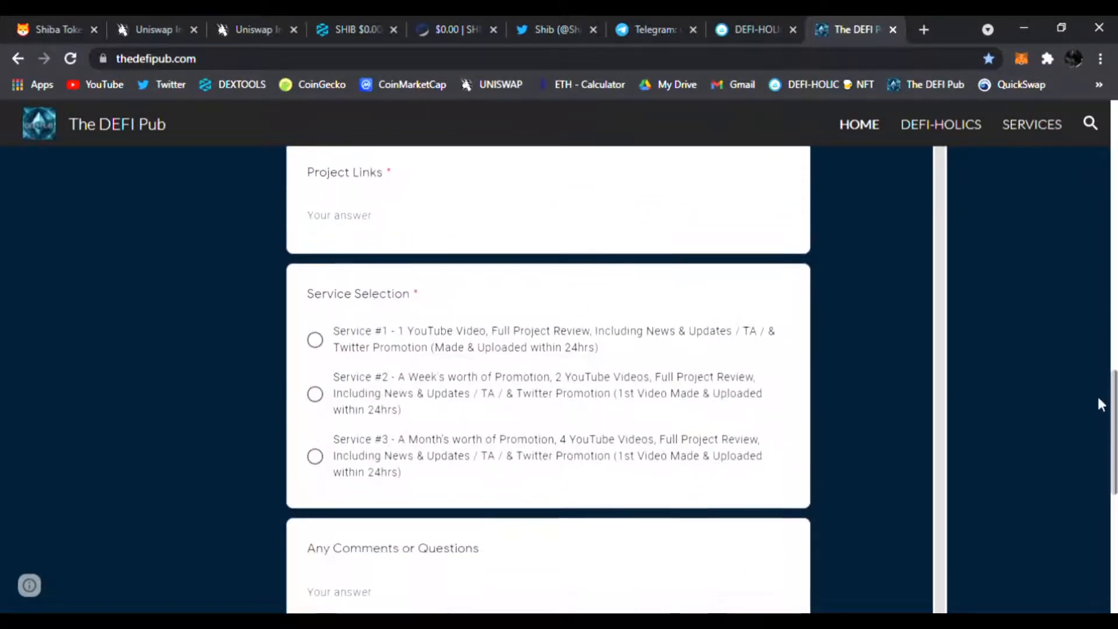
{"action": "scroll", "scroll_direction": "down", "scroll_amount": 3}
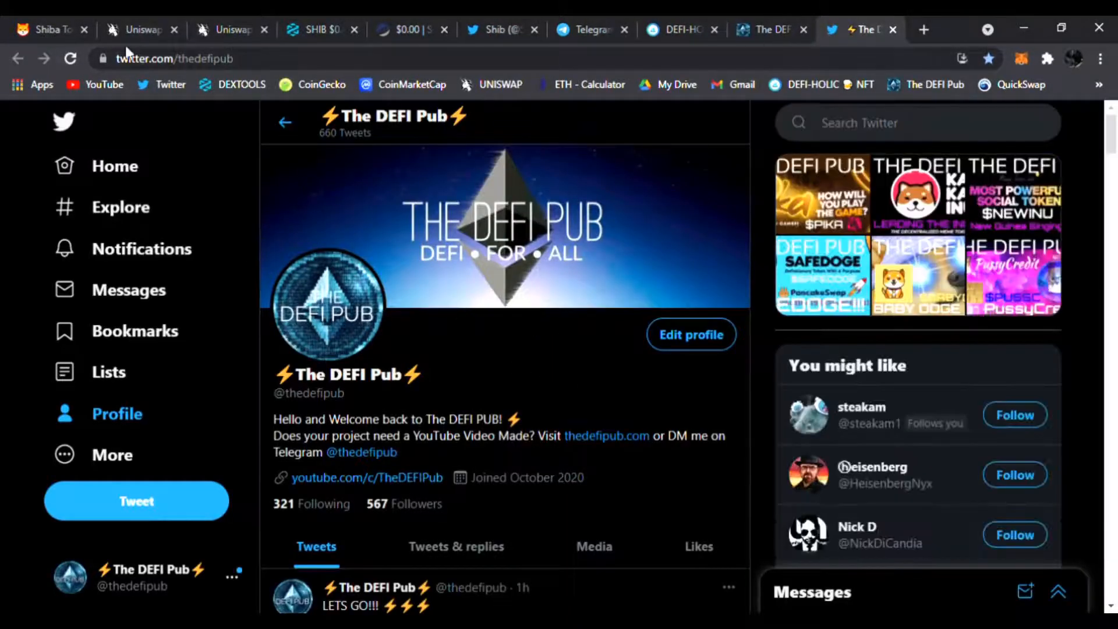
Return to the shibatoken.com homepage with its meme-token ecosystem headline.
{"action": "left_click", "coordinate": [46, 30]}
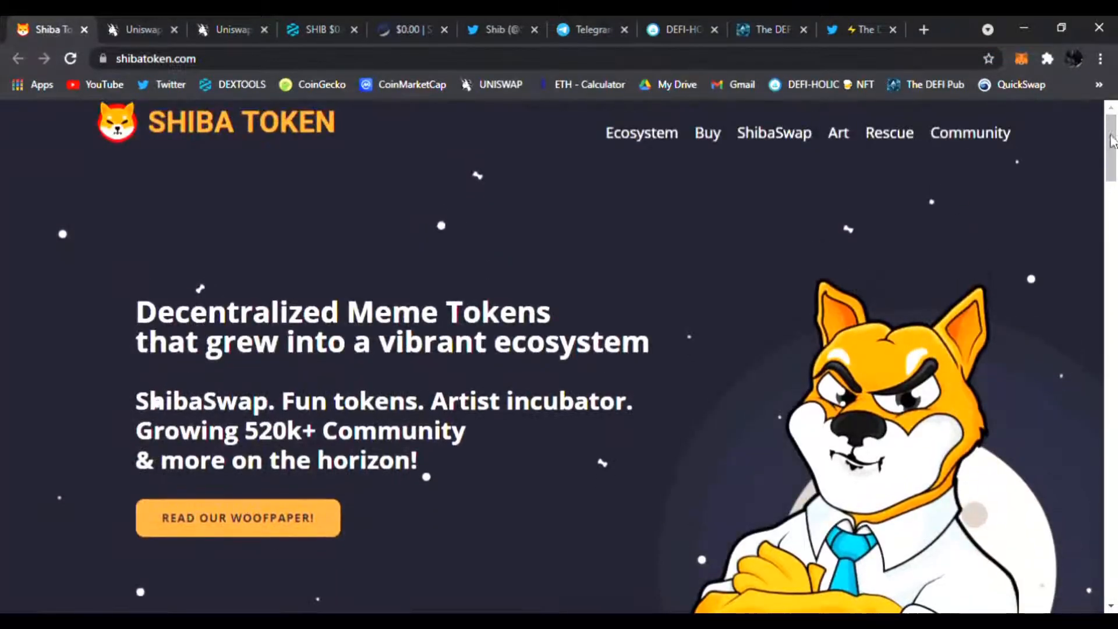
{"action": "mouse_move", "coordinate": [870, 299]}
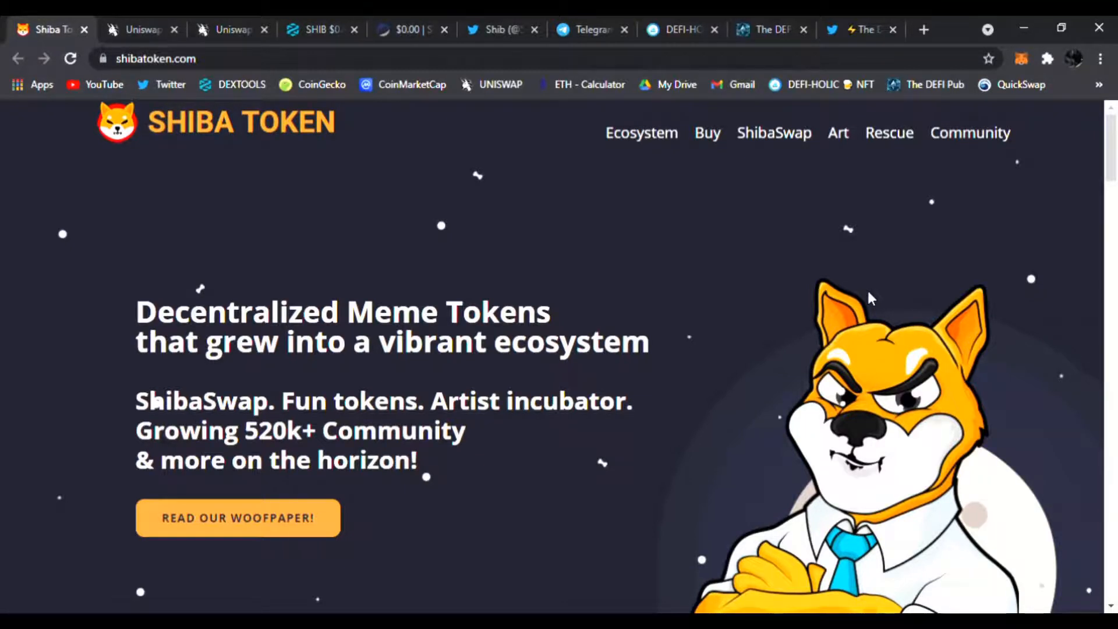
{"action": "mouse_move", "coordinate": [882, 305]}
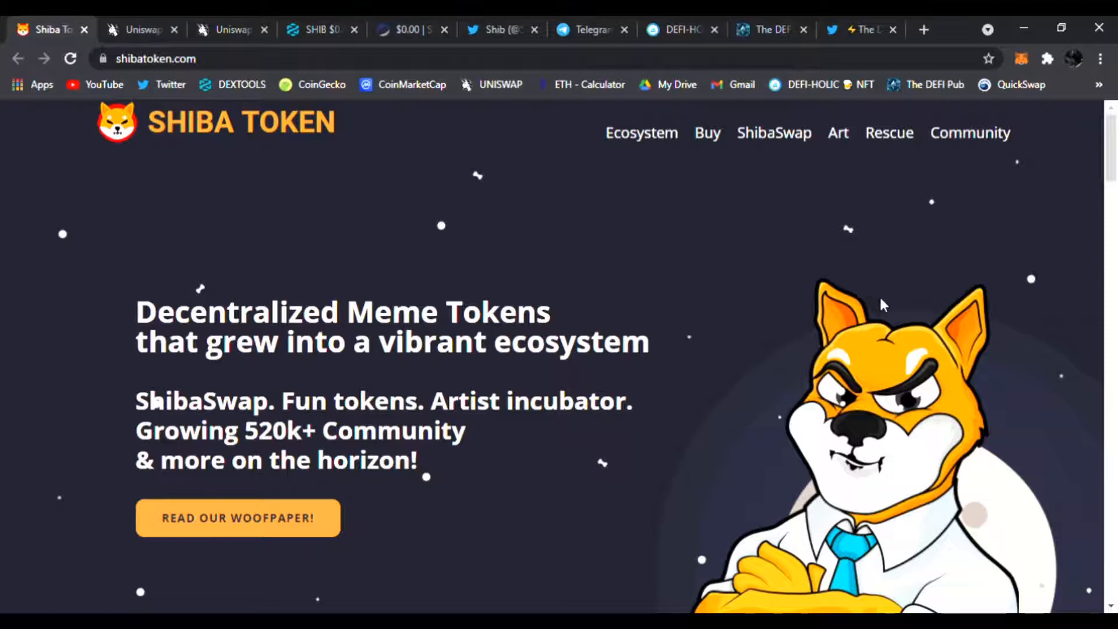